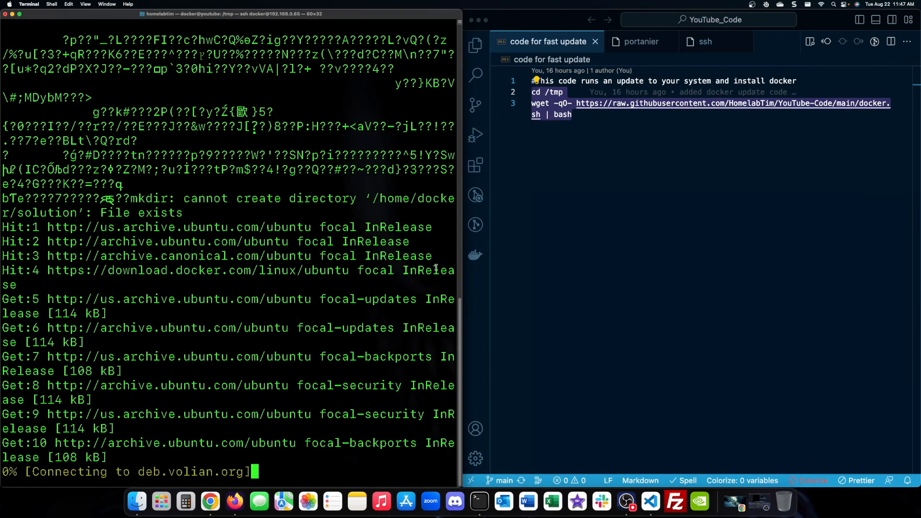
{"action": "mouse_move", "coordinate": [526, 267]}
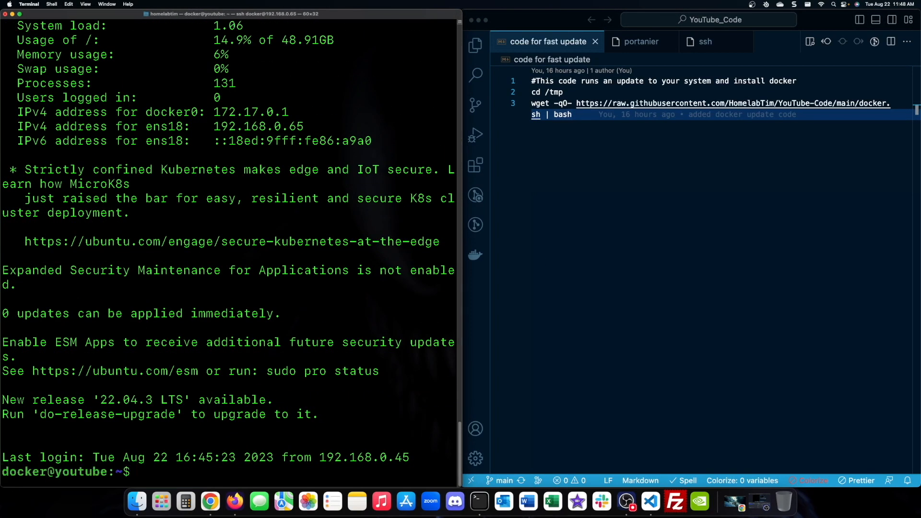
- Clear the screen and run docker --version, confirming Docker 24.0.5 is installed
{"action": "type", "text": "clea"}
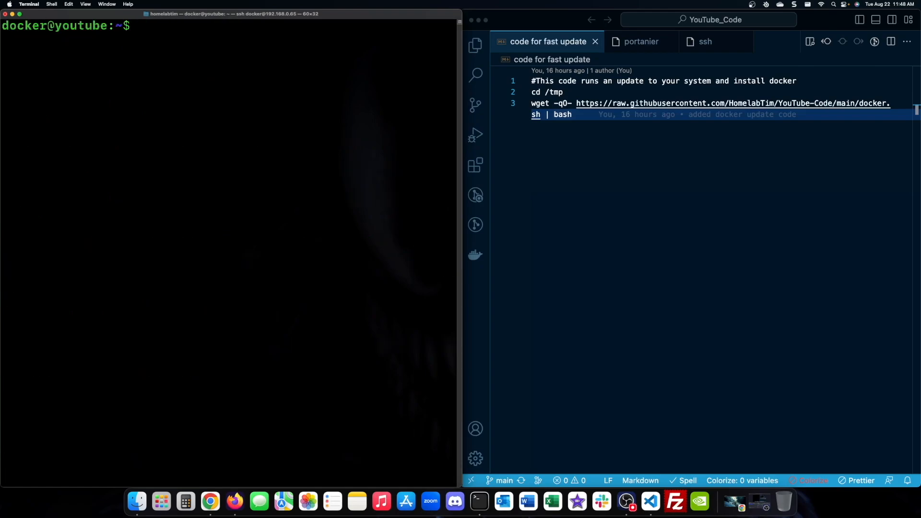
{"action": "type", "text": "docker --version"}
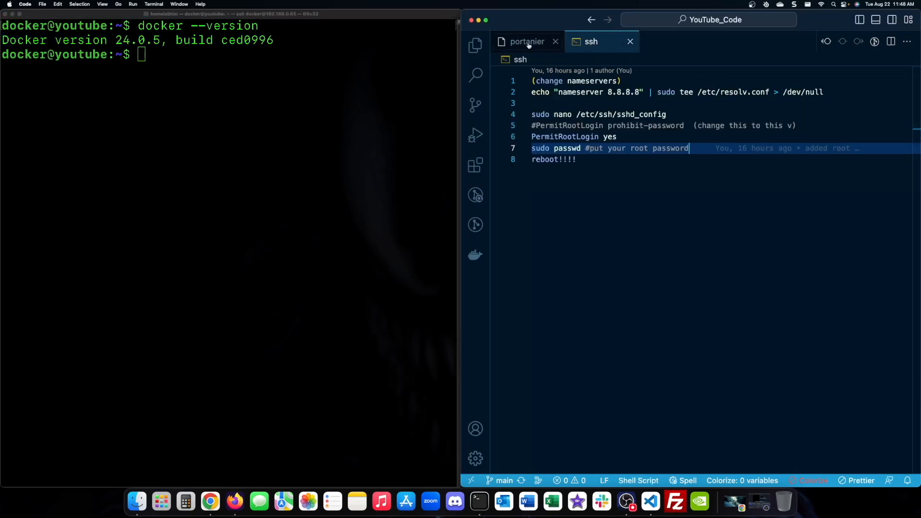
- Set PermitRootLogin to yes in /etc/ssh/sshd_config and save the file
{"action": "left_click", "coordinate": [637, 114]}
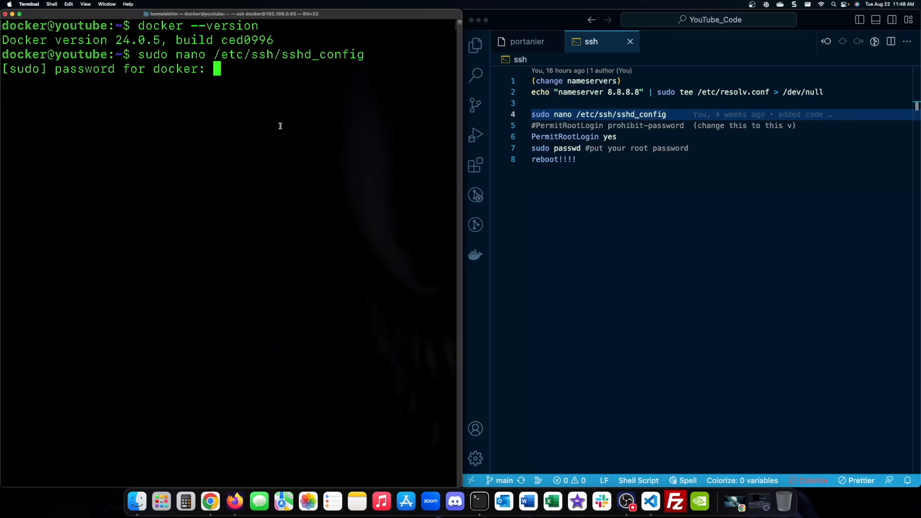
{"action": "key", "text": "Return"}
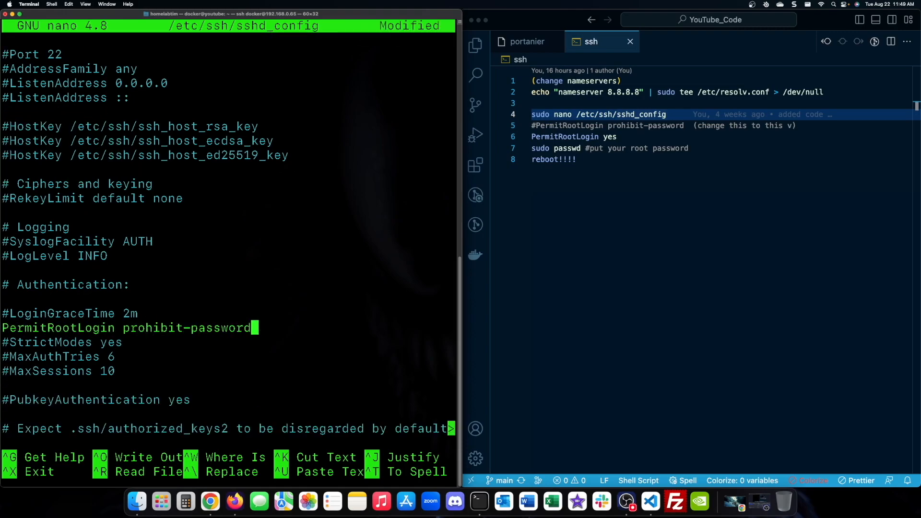
{"action": "type", "text": "yes"}
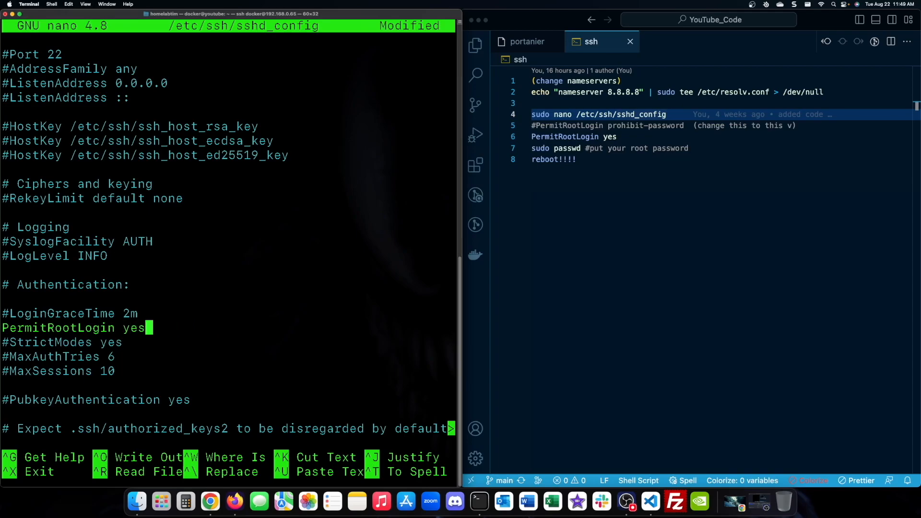
{"action": "key", "text": "ctrl+x"}
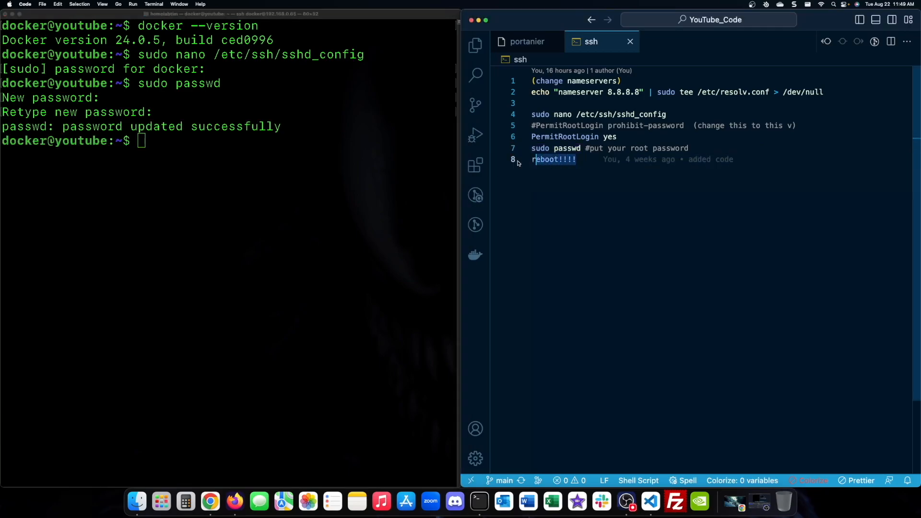
- Reboot the server, paste the Portainer volume and run commands, then list addresses with ip add
{"action": "type", "text": "sudo reboot"}
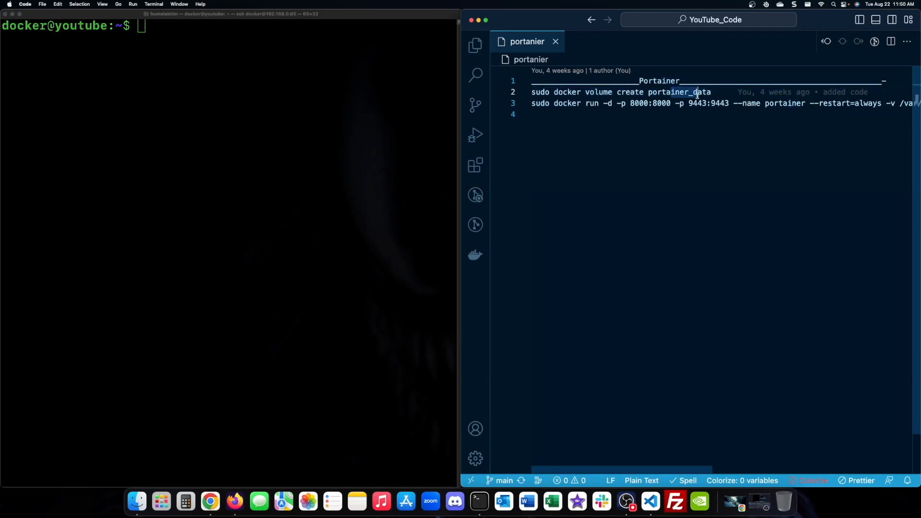
{"action": "triple_click", "coordinate": [617, 92]}
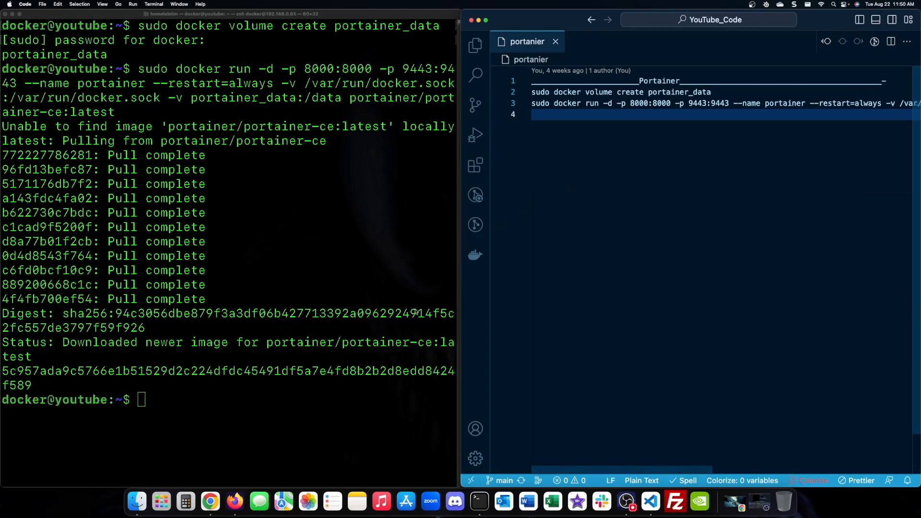
{"action": "type", "text": "ip add"}
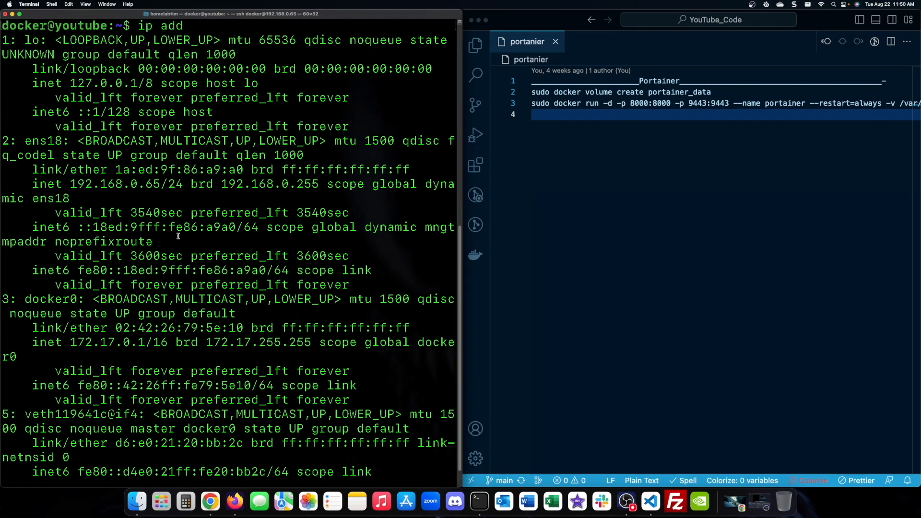
- Copy the server IP 192.168.0.65 and run docker ps to confirm Portainer is up
{"action": "double_click", "coordinate": [114, 184]}
{"action": "type", "text": "c"}
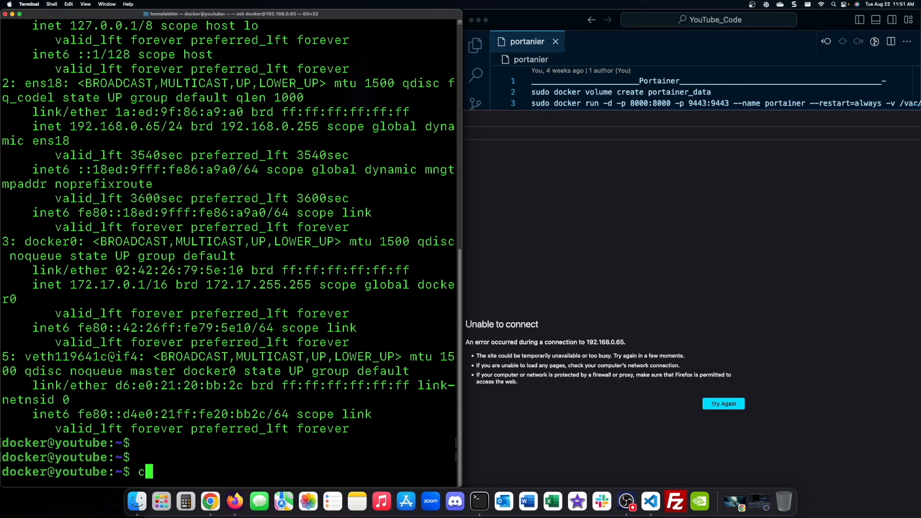
{"action": "type", "text": "ocker"}
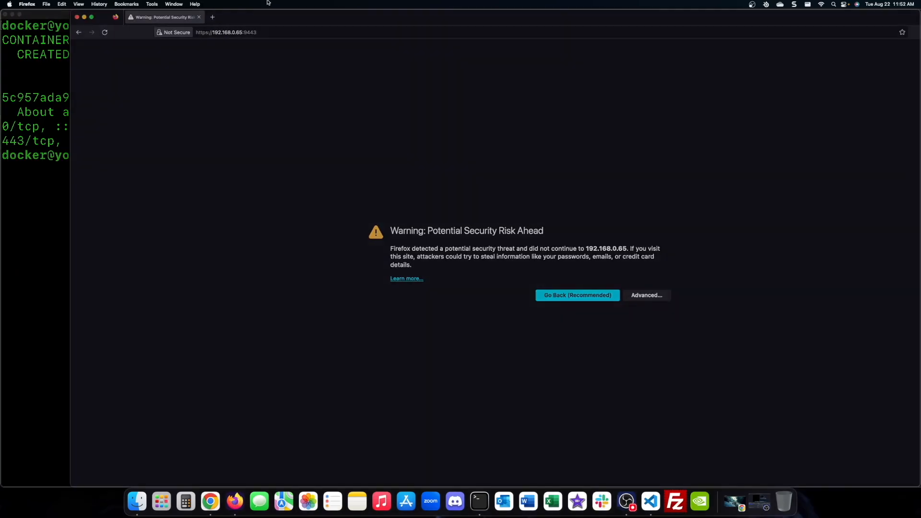
- Accept the self-signed certificate risk and create the Portainer admin user with its password
{"action": "left_click", "coordinate": [646, 295]}
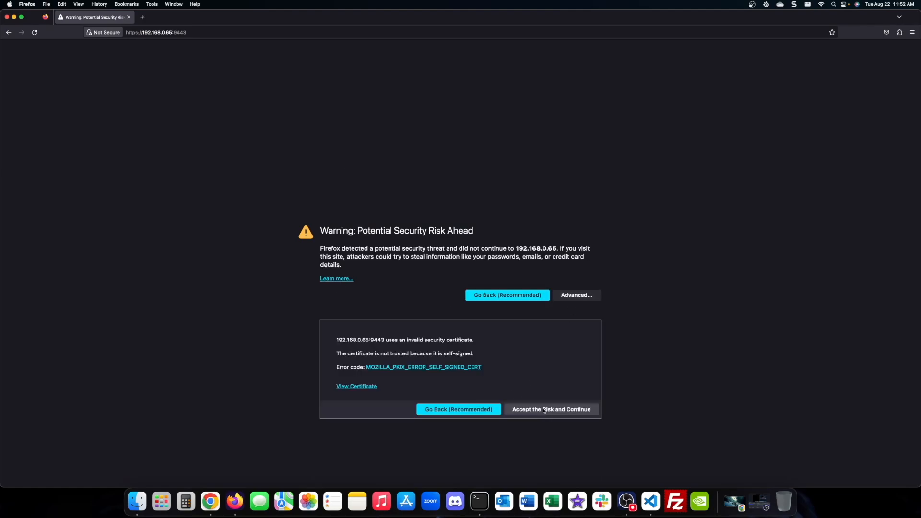
{"action": "left_click", "coordinate": [551, 409]}
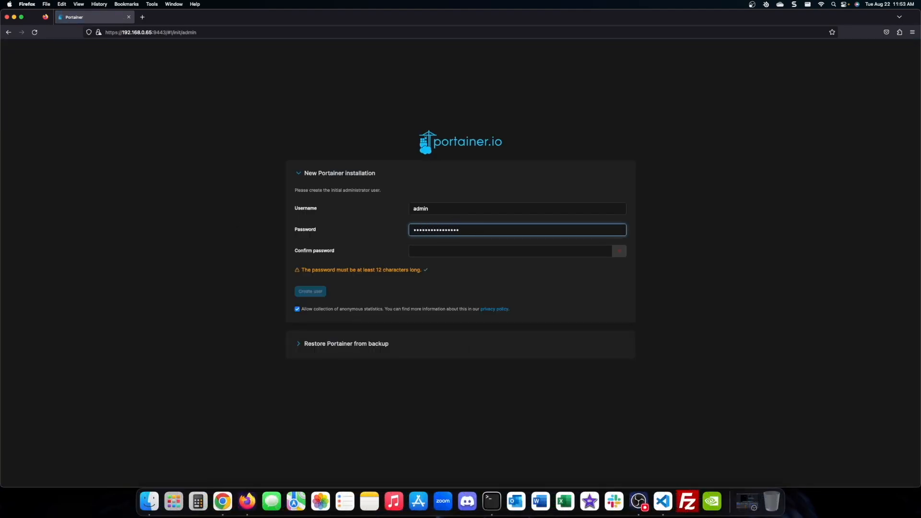
{"action": "type", "text": "••••••••••••••"}
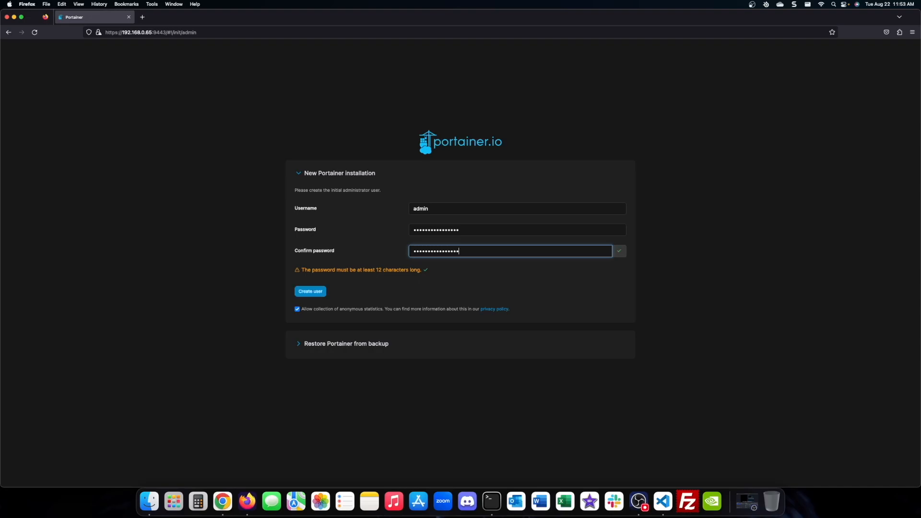
{"action": "left_click", "coordinate": [310, 291]}
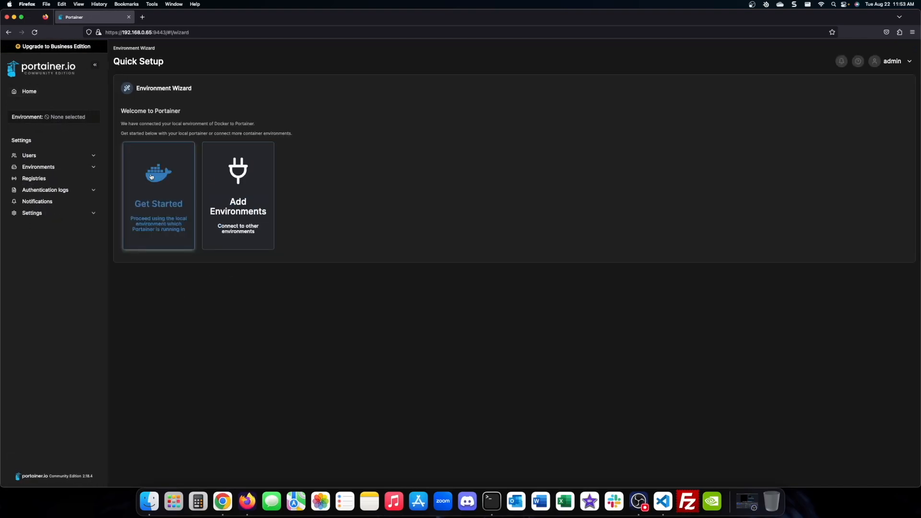
- Get started with the local environment, browse Containers and App Templates, then reach Settings
{"action": "left_click", "coordinate": [158, 196]}
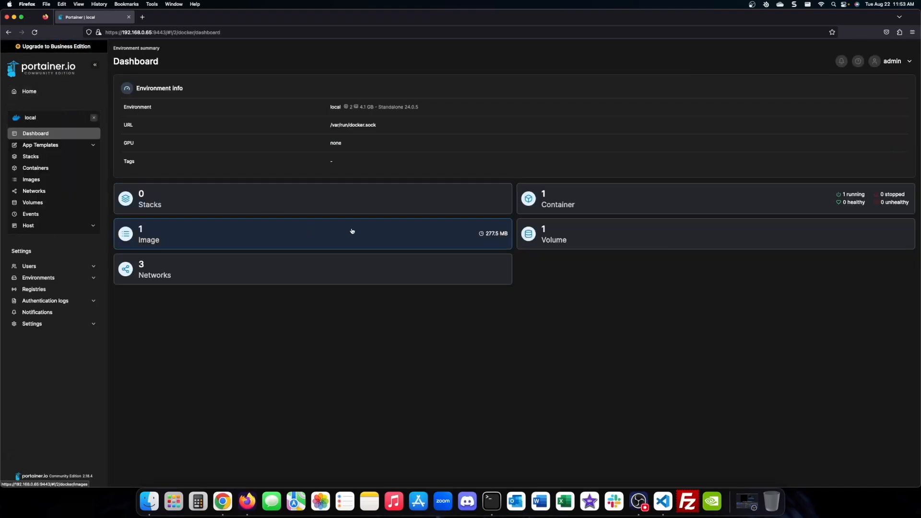
{"action": "left_click", "coordinate": [35, 168]}
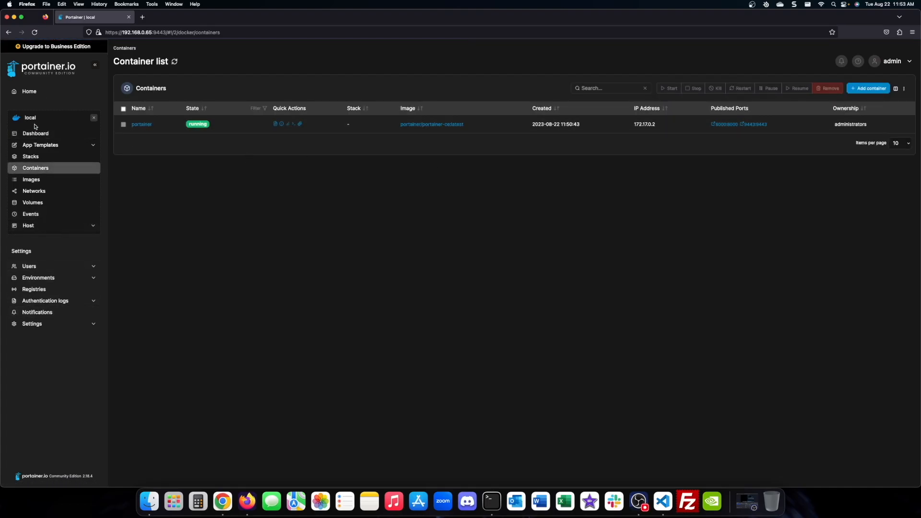
{"action": "left_click", "coordinate": [40, 145]}
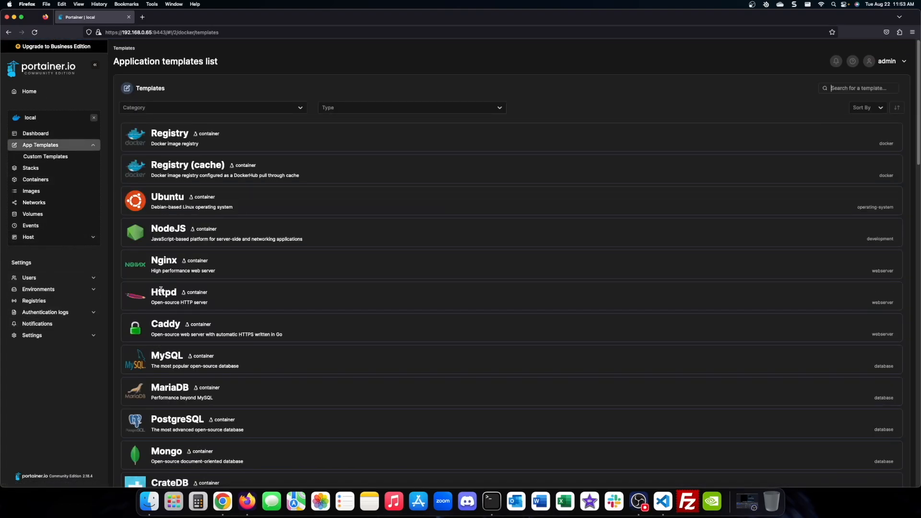
{"action": "scroll", "scroll_direction": "down", "scroll_amount": 3}
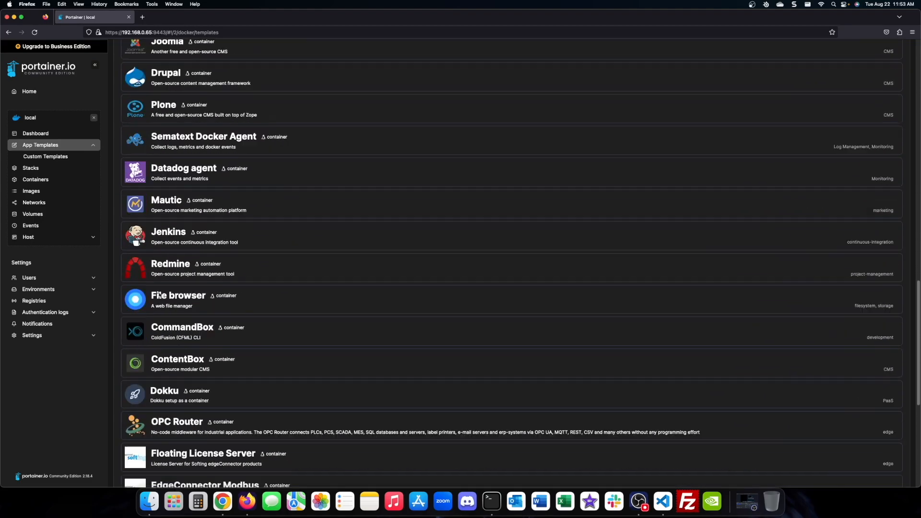
{"action": "left_click", "coordinate": [40, 145]}
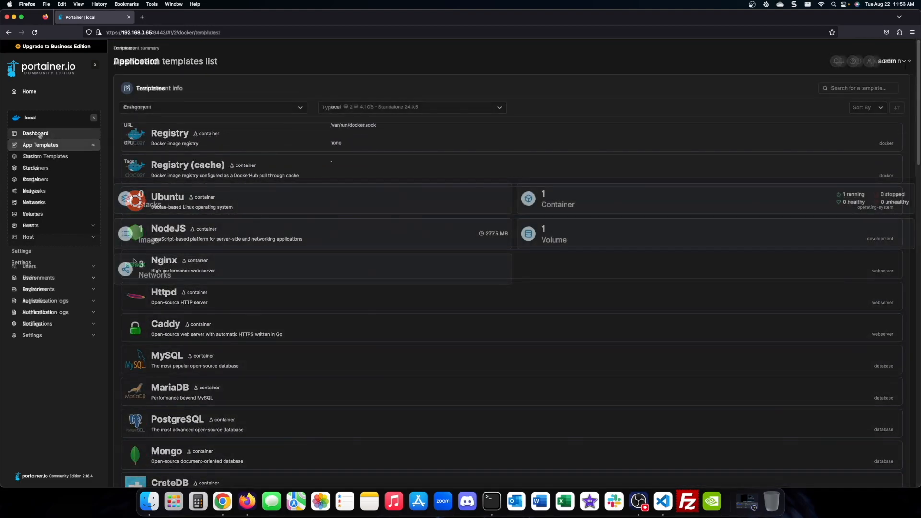
{"action": "left_click", "coordinate": [32, 324]}
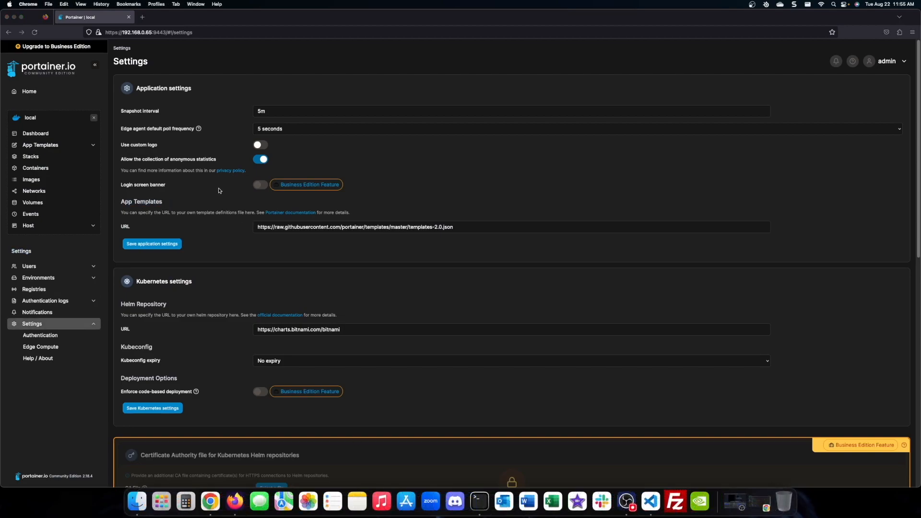
- Replace the app templates URL with the Qballjos portainer_templates GitHub raw link and save it
{"action": "double_click", "coordinate": [311, 226]}
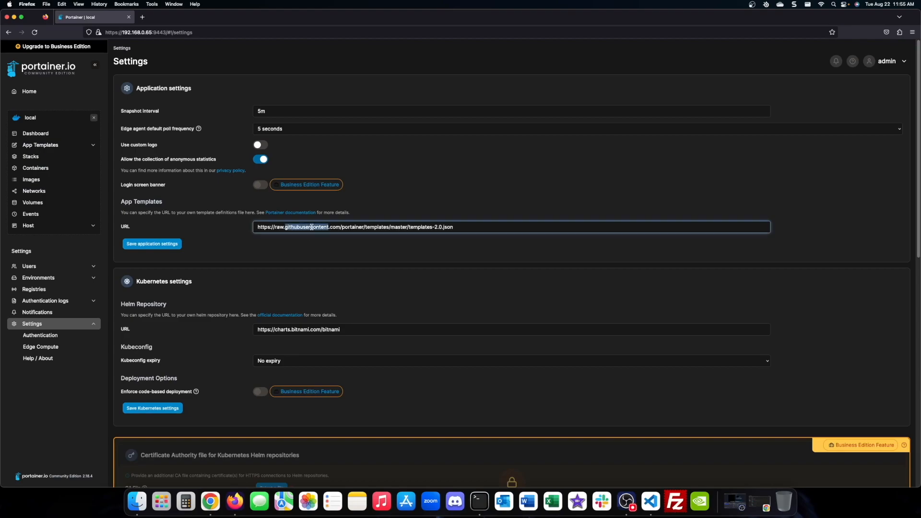
{"action": "type", "text": "https://raw.githubusercontent.com/Qballjos/portainer_templates/master/Template/template.json"}
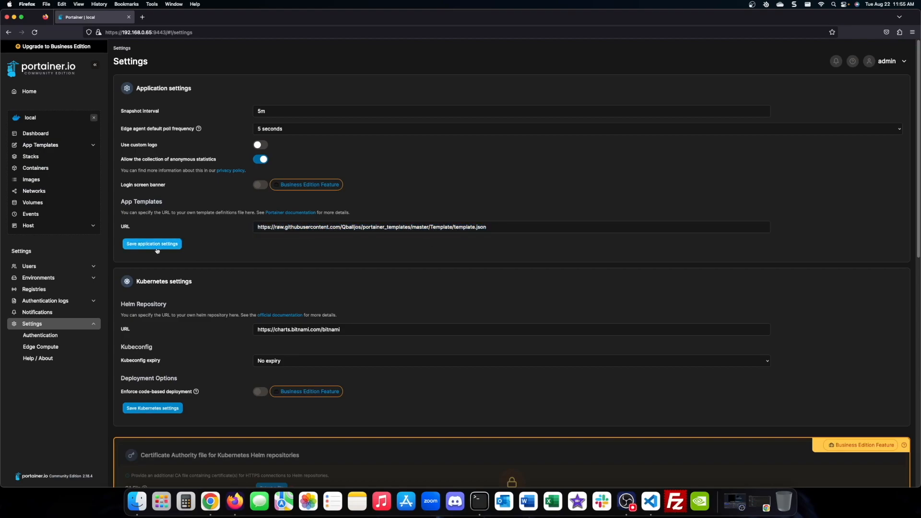
{"action": "left_click", "coordinate": [151, 244]}
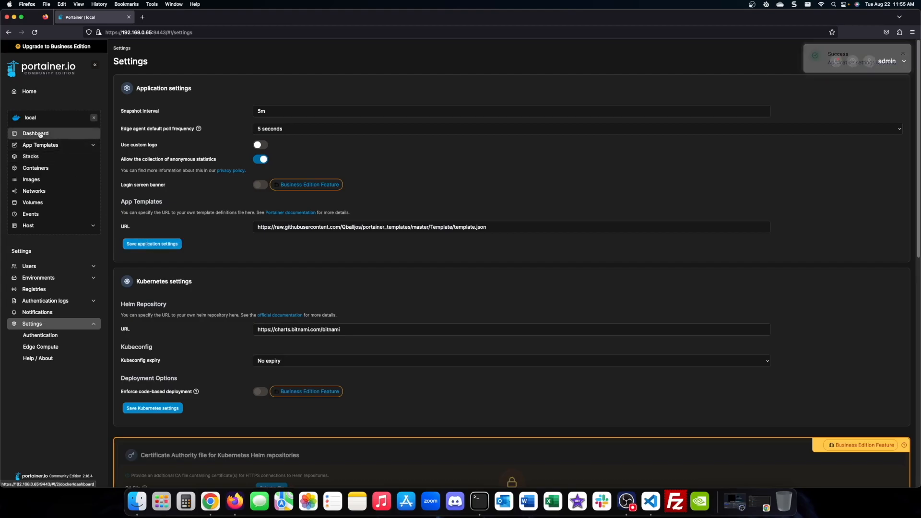
- Scroll through the expanded App Templates list until the Homer template appears
{"action": "left_click", "coordinate": [40, 145]}
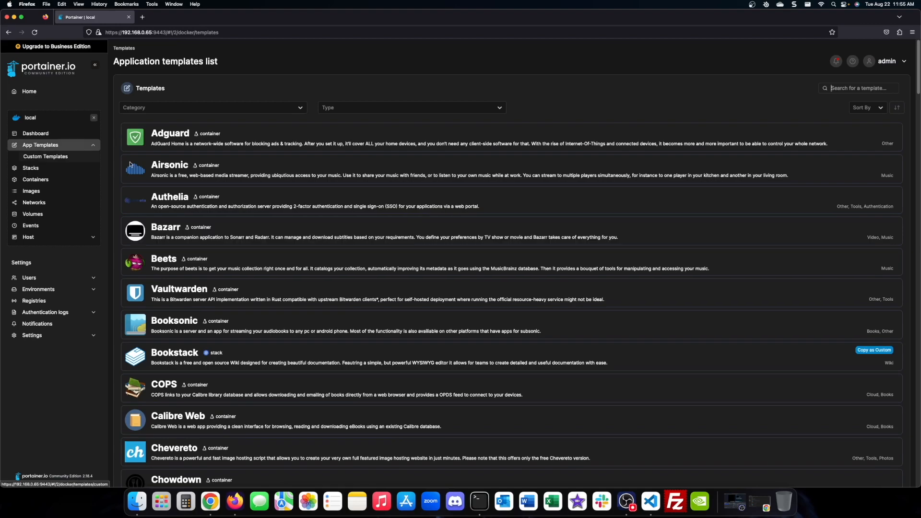
{"action": "scroll", "scroll_direction": "down", "scroll_amount": 3}
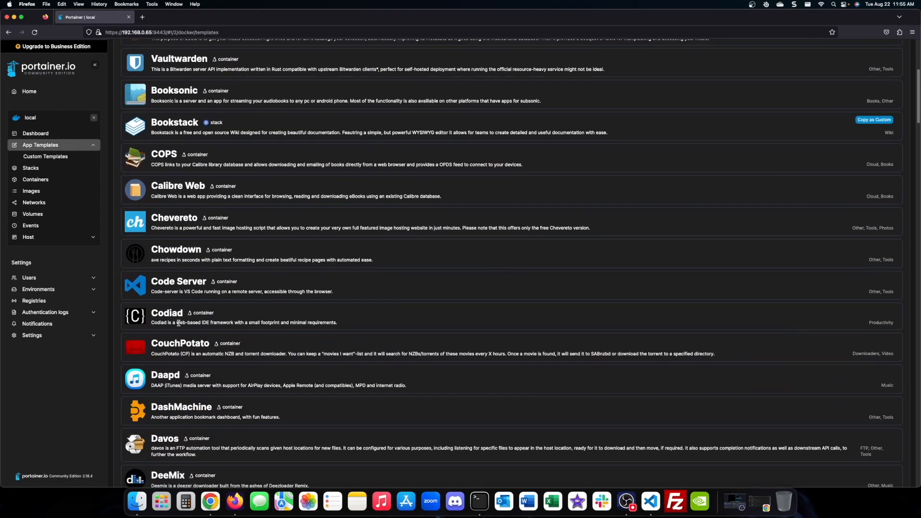
{"action": "scroll", "scroll_direction": "down", "scroll_amount": 3}
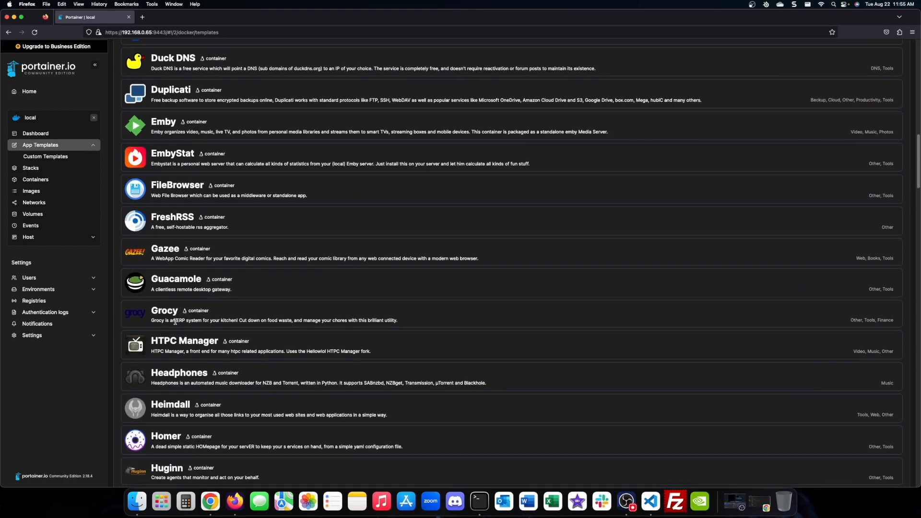
{"action": "scroll", "scroll_direction": "down", "scroll_amount": 3}
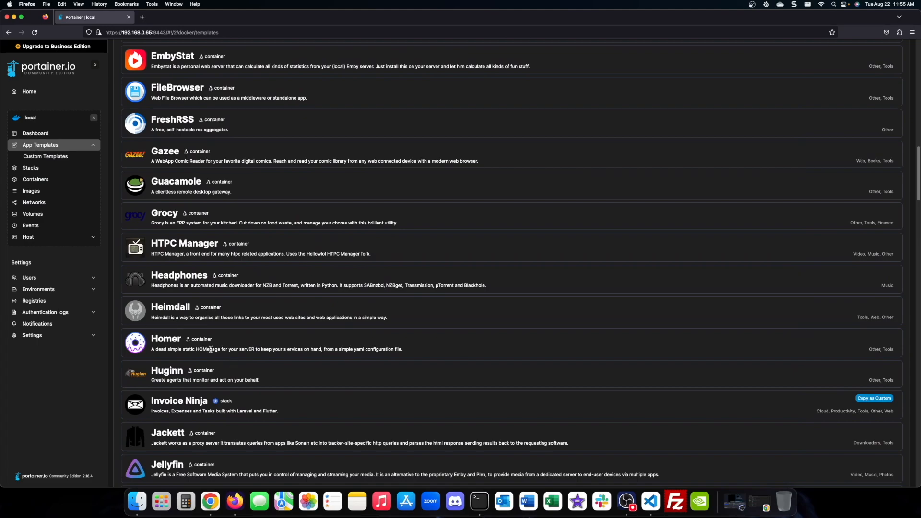
- In the Homer template's advanced options, check the host paths bound for assets and config.yml
{"action": "left_click", "coordinate": [166, 339]}
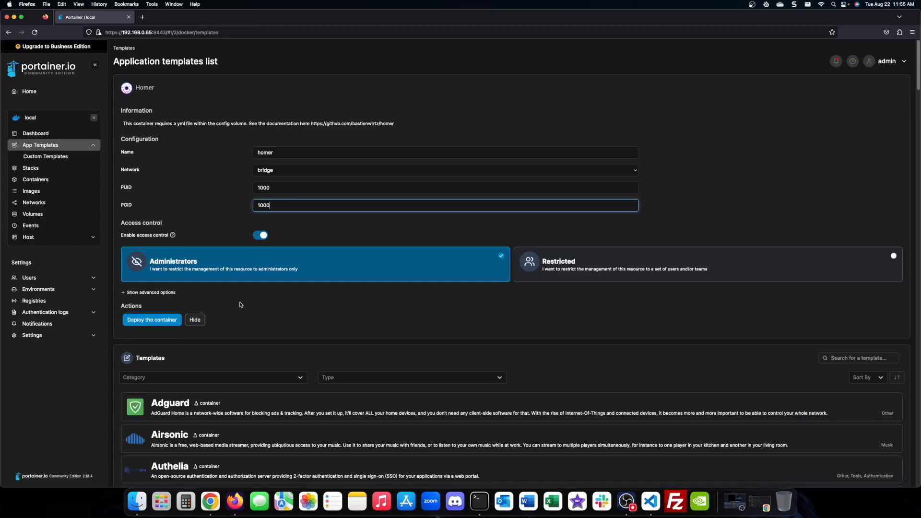
{"action": "left_click", "coordinate": [150, 292]}
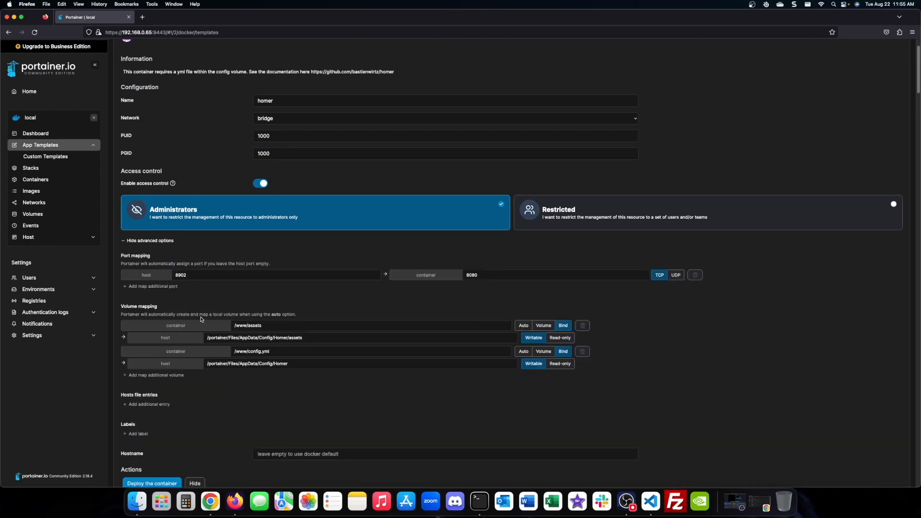
{"action": "scroll", "scroll_direction": "down", "scroll_amount": 3}
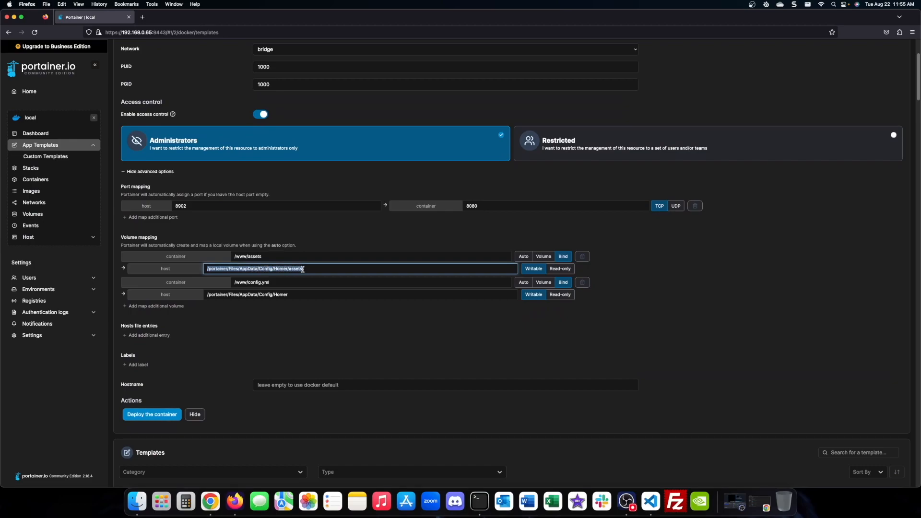
{"action": "left_click", "coordinate": [360, 295]}
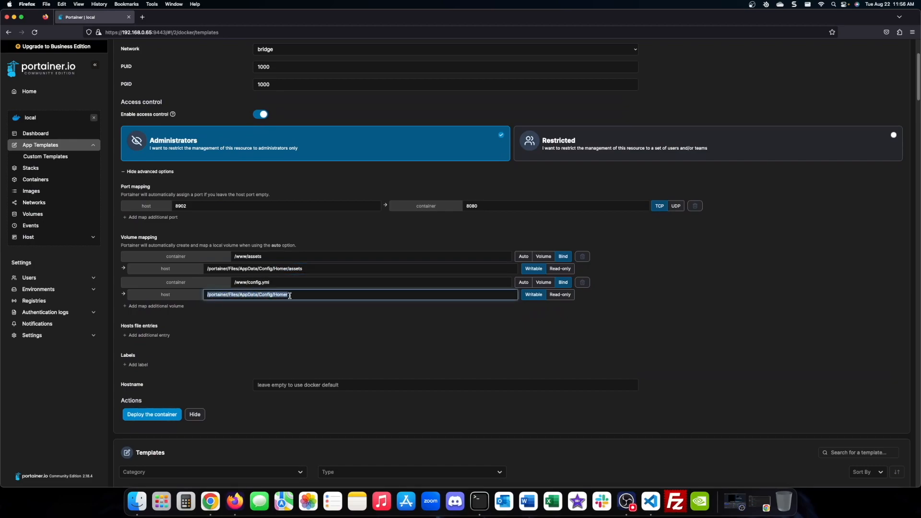
{"action": "left_click", "coordinate": [252, 282]}
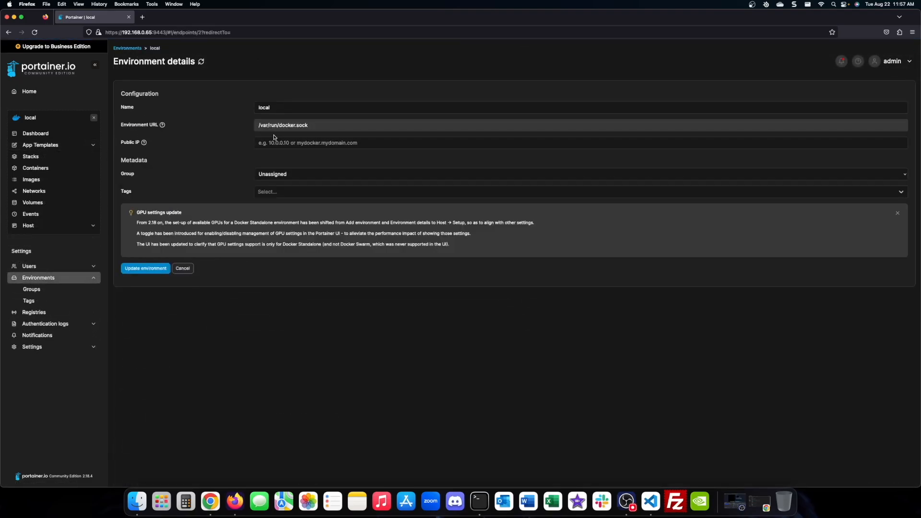
- Set the environment's public IP to 192.168.0.65, save it, and open the homer container's details
{"action": "type", "text": "1"}
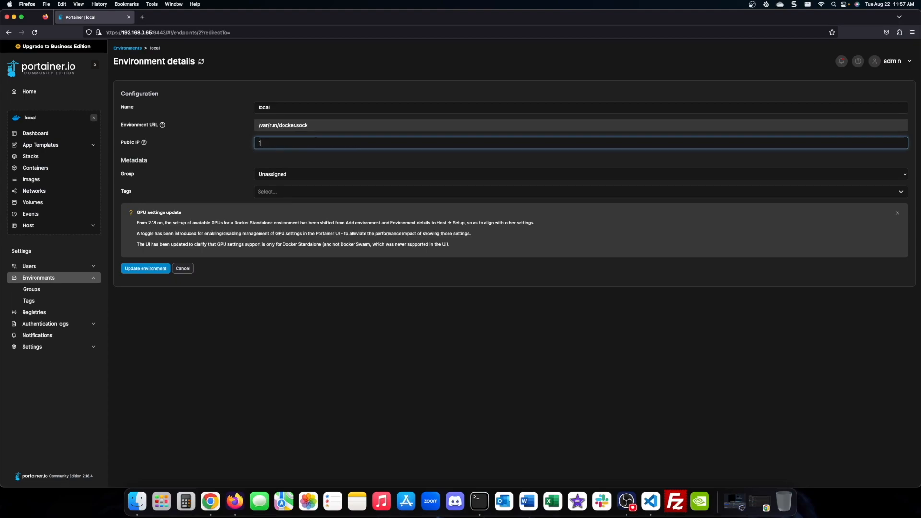
{"action": "type", "text": "92.168.0.65"}
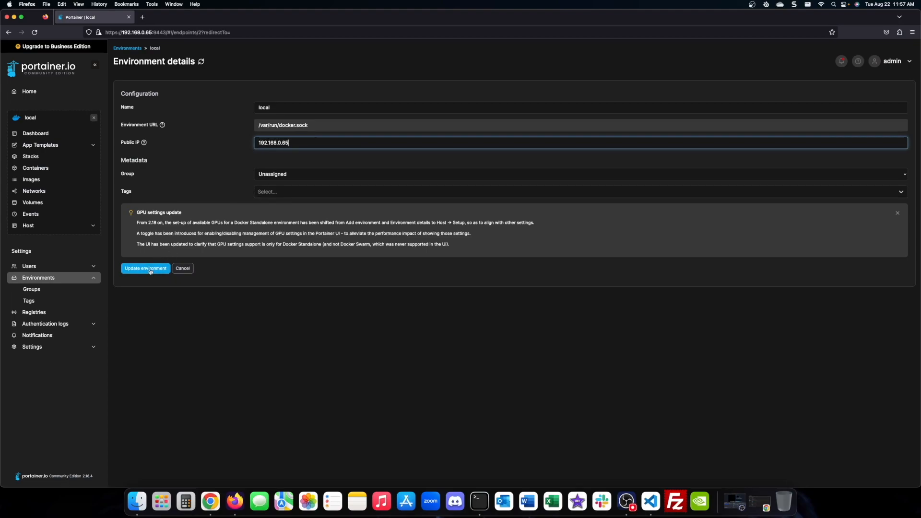
{"action": "left_click", "coordinate": [145, 268]}
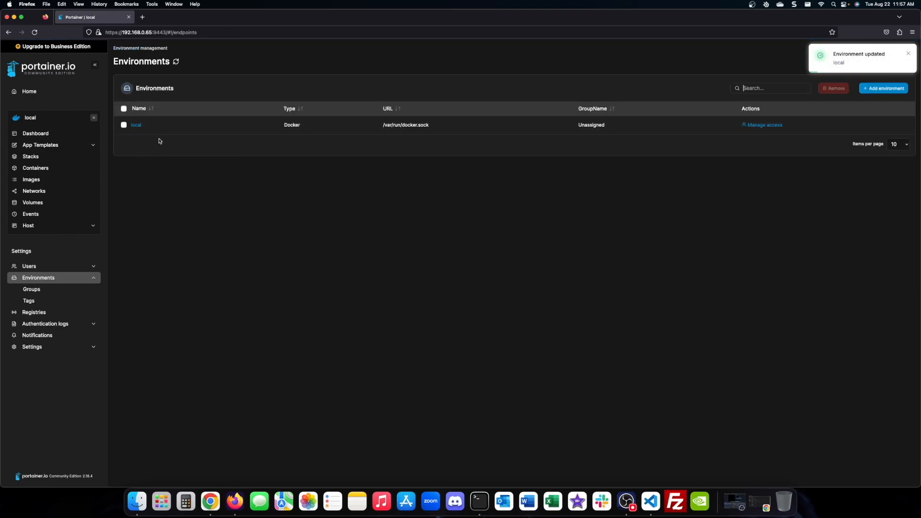
{"action": "left_click", "coordinate": [135, 124]}
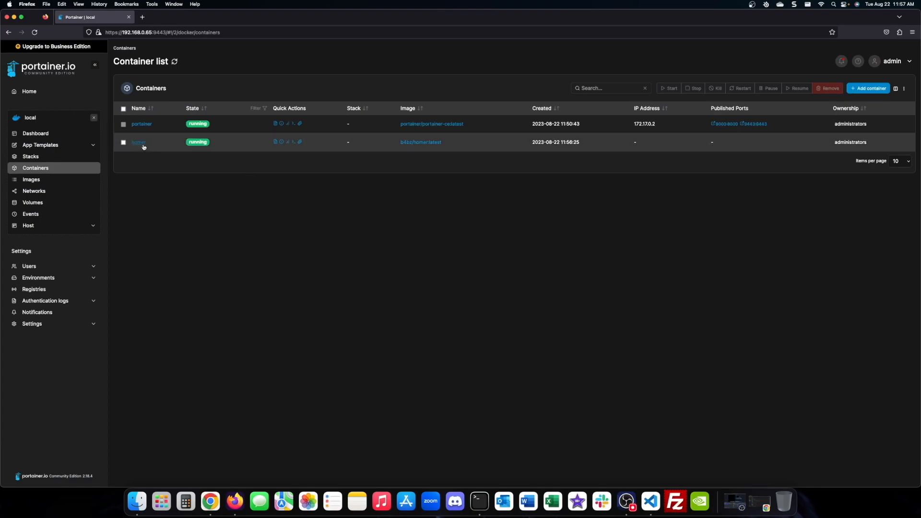
{"action": "left_click", "coordinate": [138, 142]}
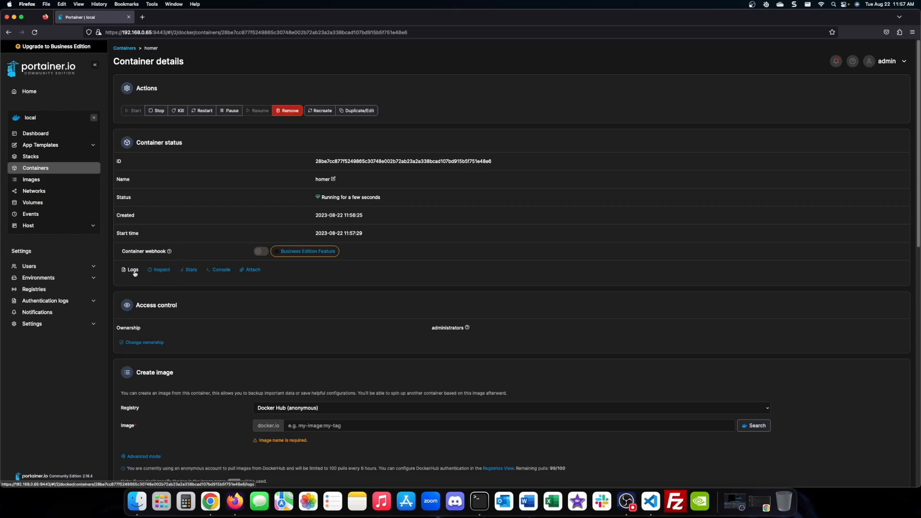
- View the homer container's log output from its details page
{"action": "left_click", "coordinate": [131, 270]}
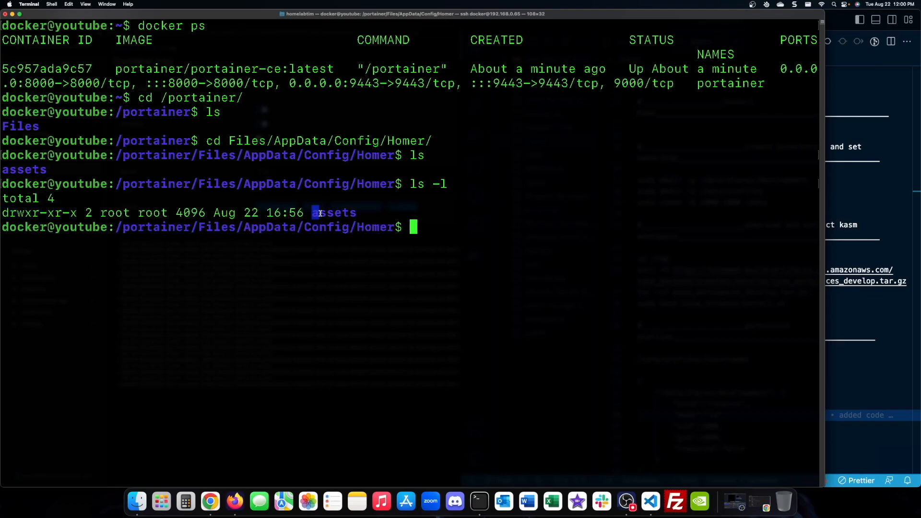
- Run sudo chown -R 1000:1000 assets/ so the Homer assets folder belongs to docker
{"action": "type", "text": "sudo chown"}
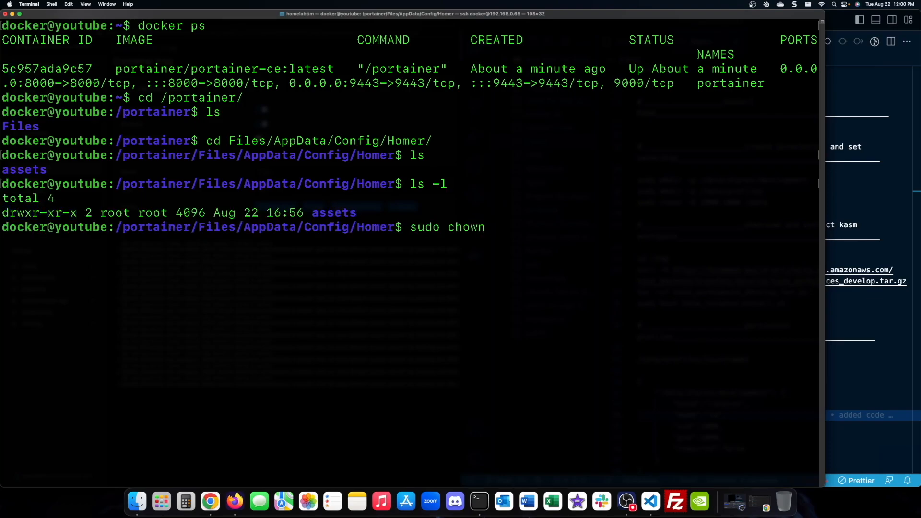
{"action": "type", "text": "-R 1000:1000 assets/"}
{"action": "type", "text": "ls -l"}
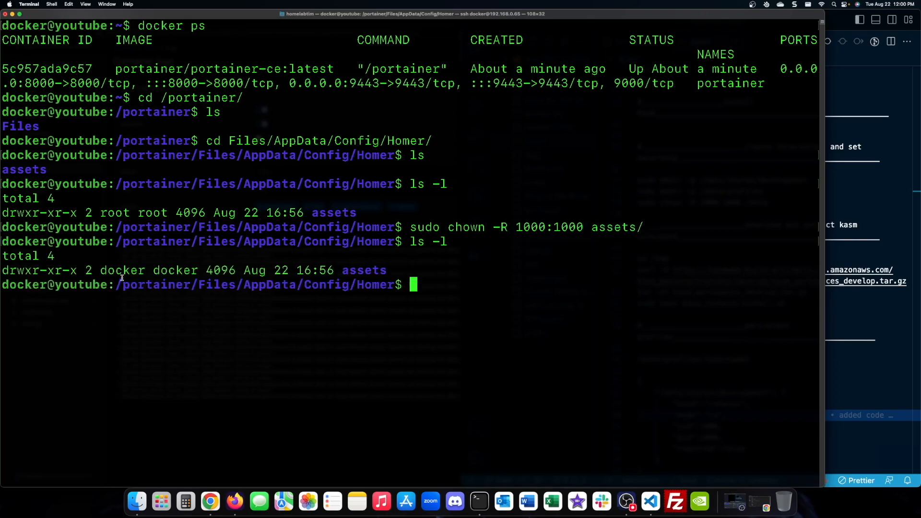
{"action": "double_click", "coordinate": [114, 213]}
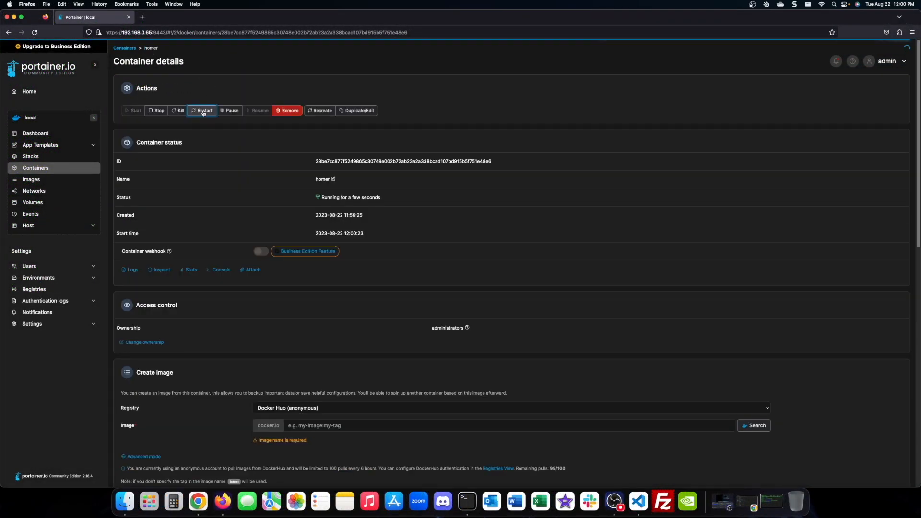
- Restart the homer container, return to Containers and open Homer via the 8902 port link
{"action": "left_click", "coordinate": [202, 110]}
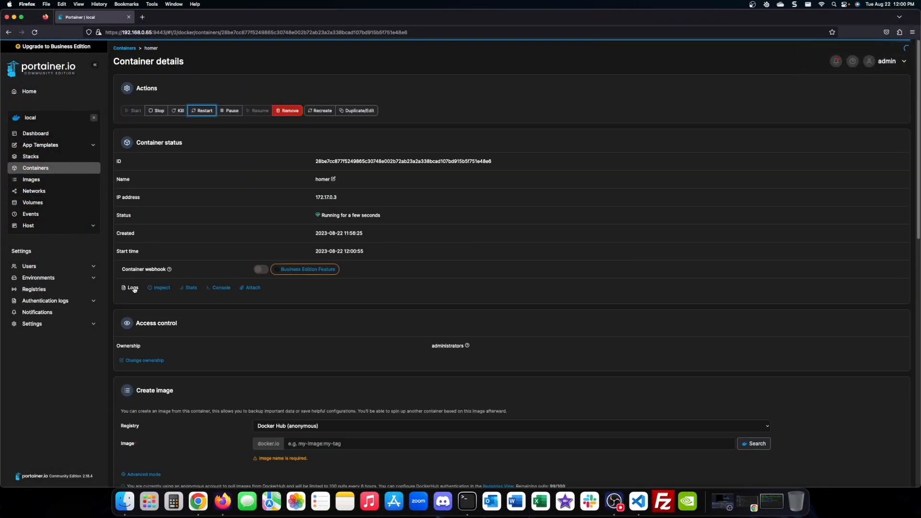
{"action": "left_click", "coordinate": [124, 48]}
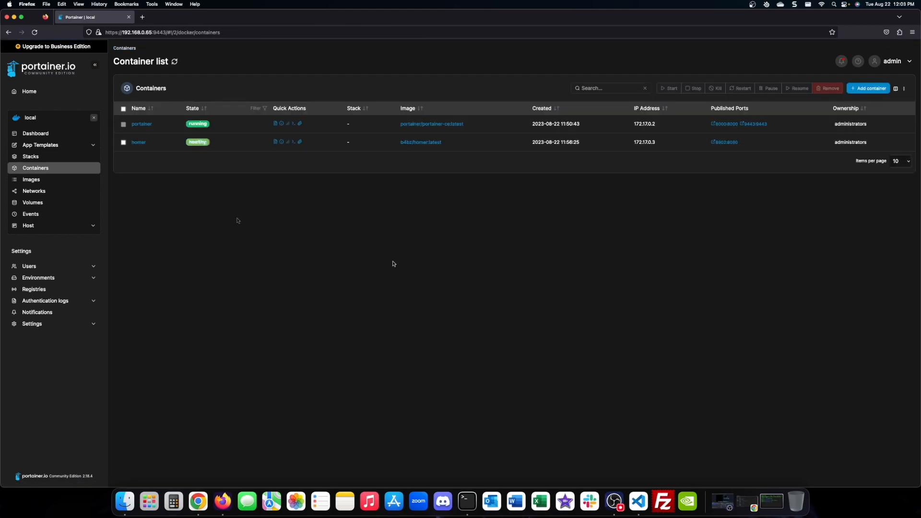
{"action": "mouse_move", "coordinate": [726, 146]}
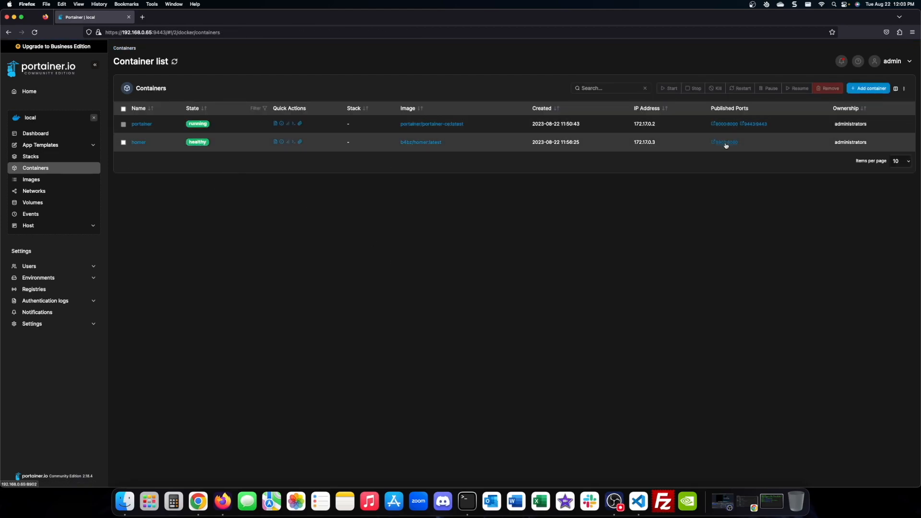
{"action": "left_click", "coordinate": [725, 142]}
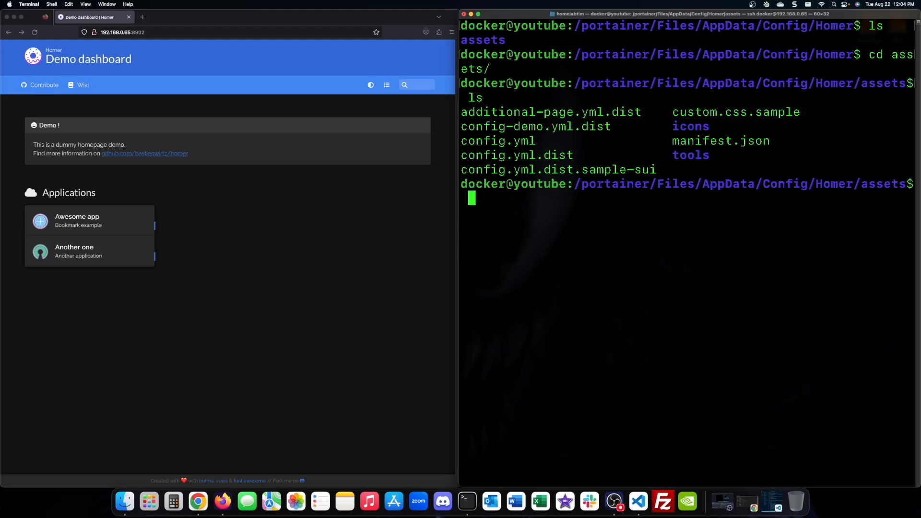
- Edit config.yml with sudo nano and comment out the demo message block
{"action": "type", "text": "sudo b"}
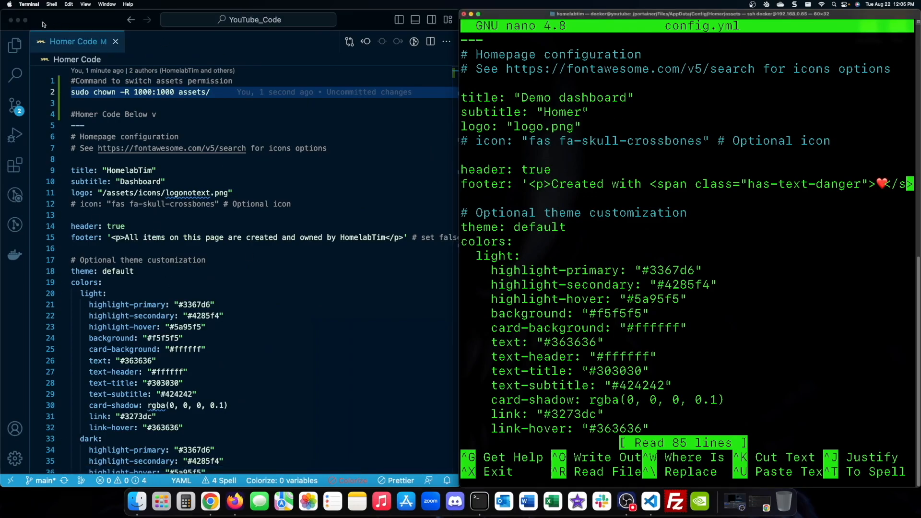
{"action": "scroll", "scroll_direction": "down", "scroll_amount": 3}
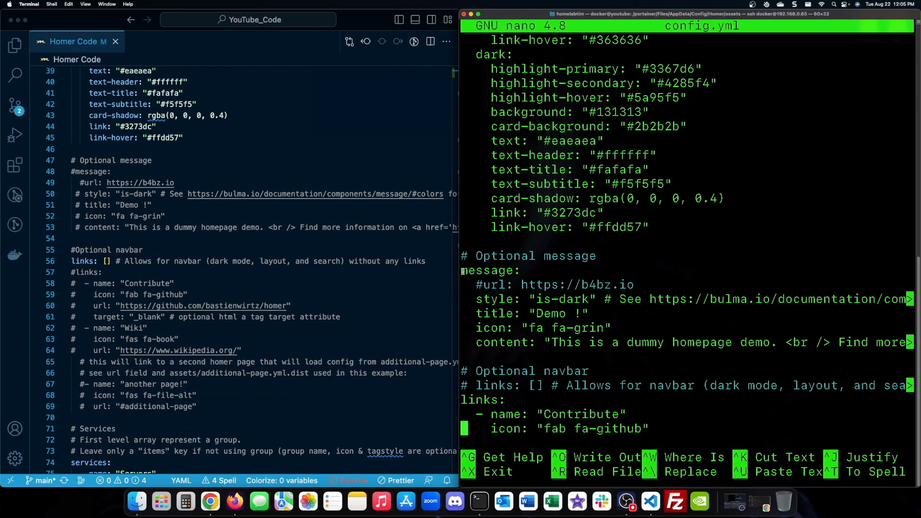
{"action": "left_click_drag", "start_coordinate": [461, 271], "coordinate": [910, 352]}
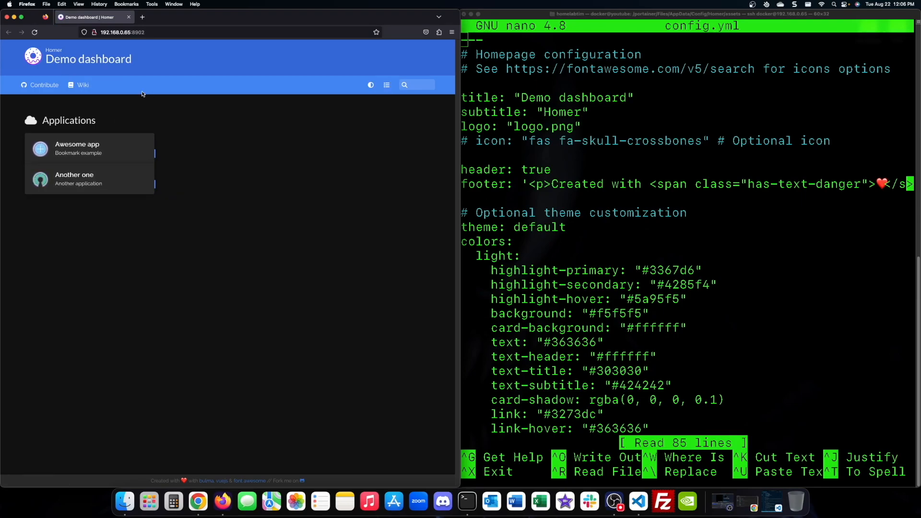
{"action": "scroll", "scroll_direction": "down", "scroll_amount": 3}
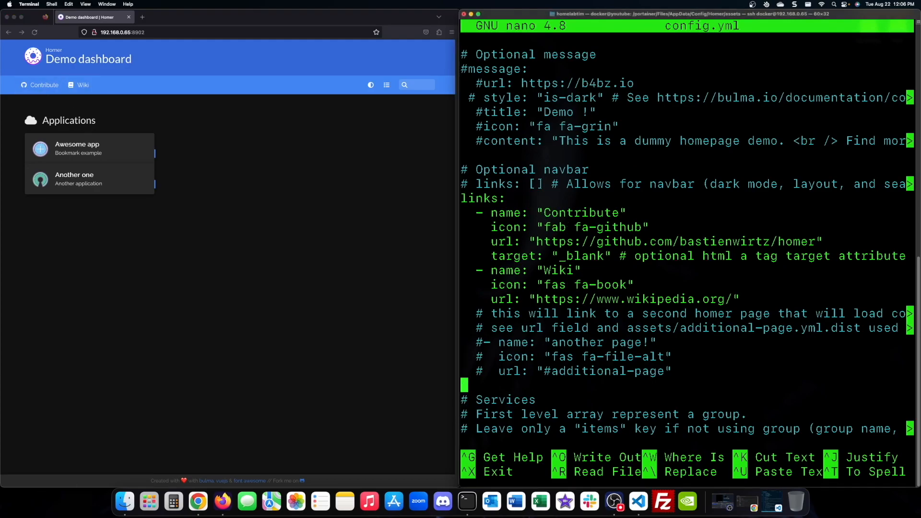
{"action": "type", "text": "you can"}
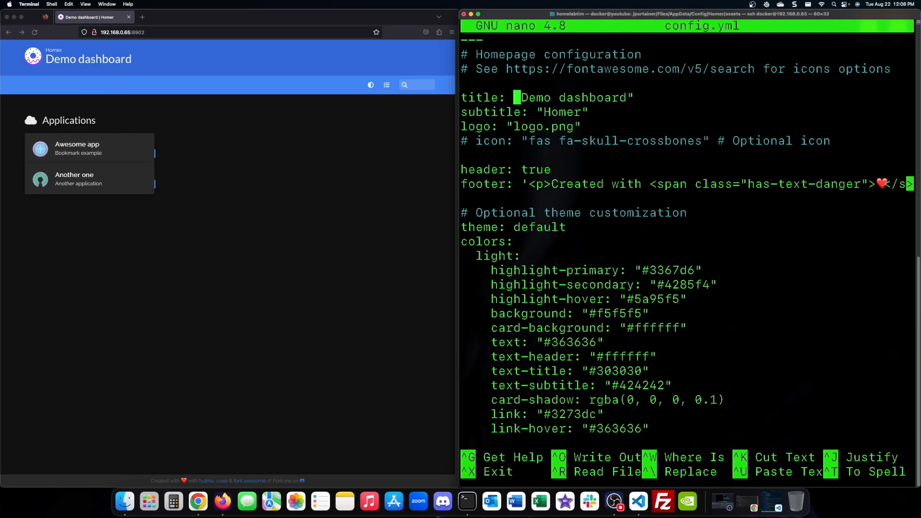
- Set the Homer title to "this is where the title goes" and write config.yml
{"action": "type", "text": "this is where the title \""}
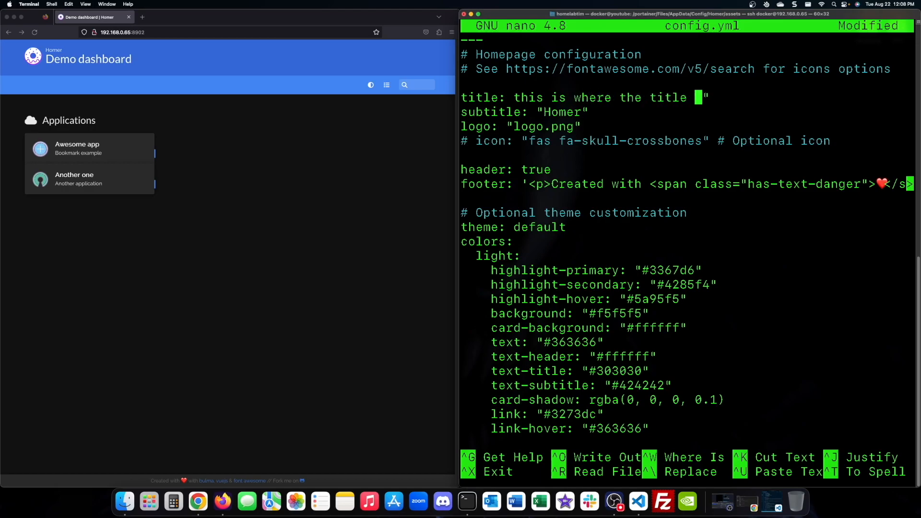
{"action": "type", "text": "goes"}
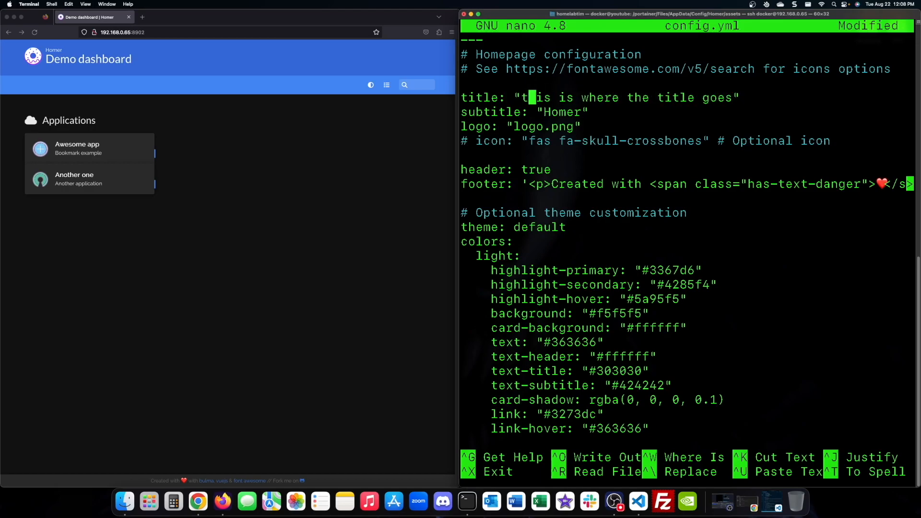
{"action": "key", "text": "ctrl+o"}
{"action": "type", "text": "lab"}
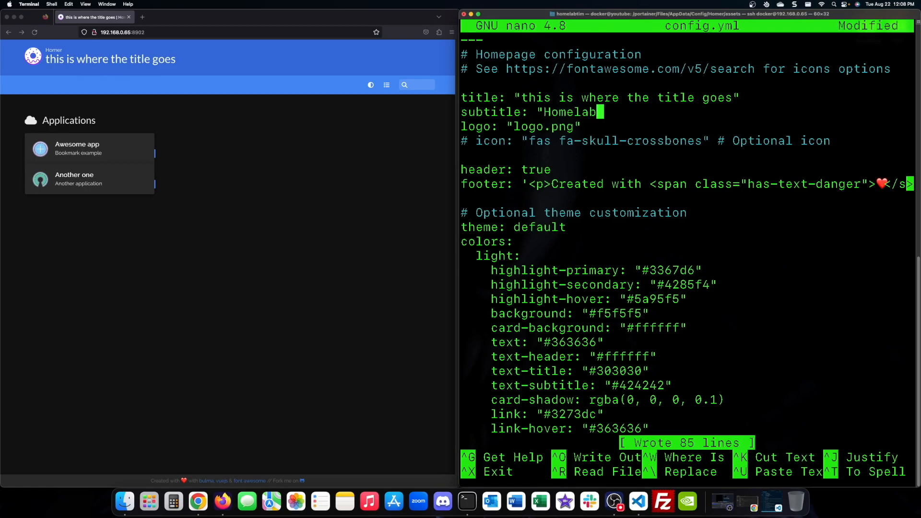
- Change the subtitle to HomelabTim, rewrite the footer, and save the configuration
{"action": "type", "text": "Tim\""}
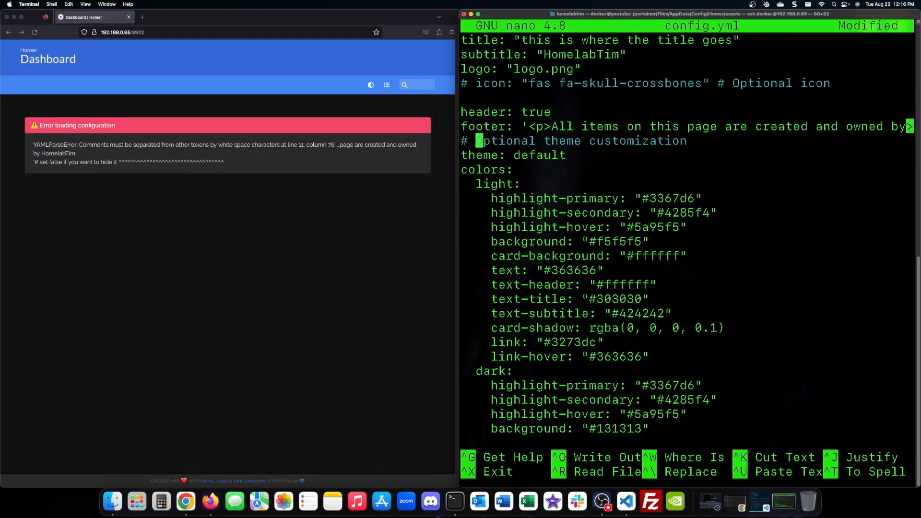
{"action": "key", "text": "ctrl+o"}
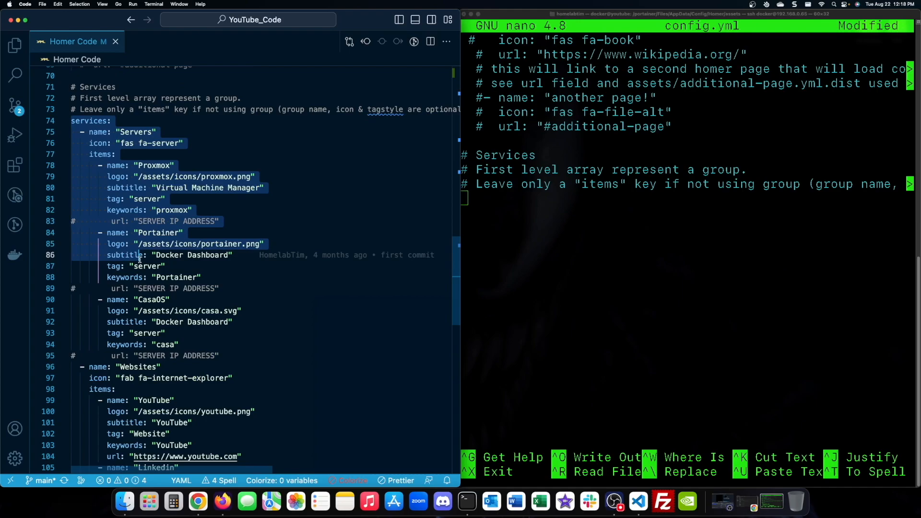
- Swap the demo services for Servers and Websites groups and select the YouTube logo path
{"action": "scroll", "scroll_direction": "down", "scroll_amount": 3}
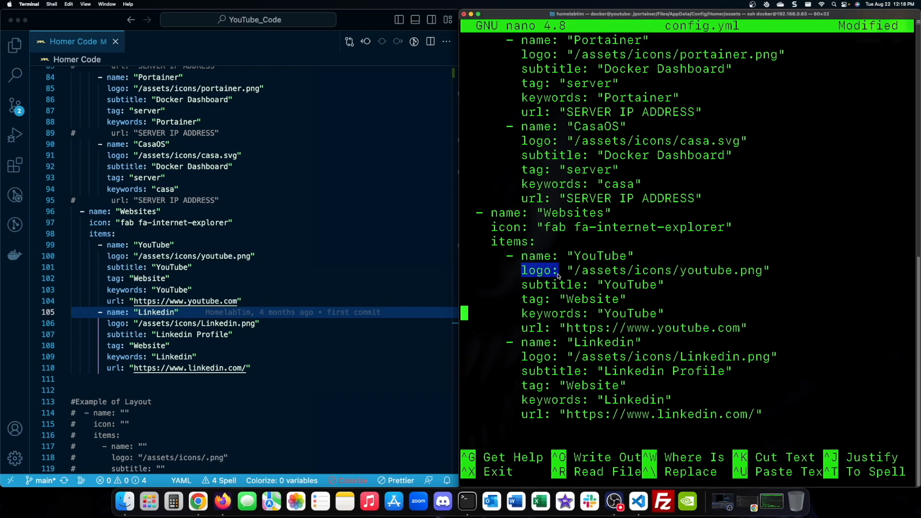
{"action": "double_click", "coordinate": [720, 270]}
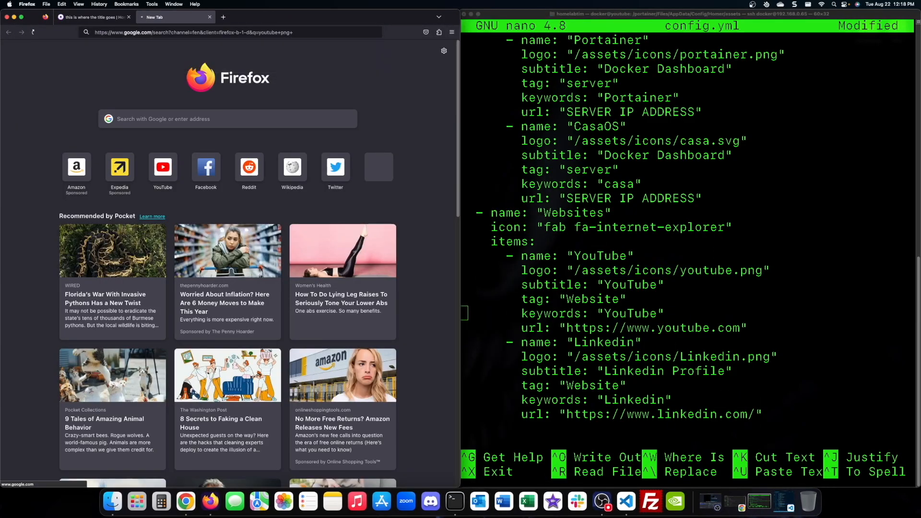
- Save the YouTube logo, search linkedin png and save it as Linkedin to Downloads
{"action": "right_click", "coordinate": [345, 188]}
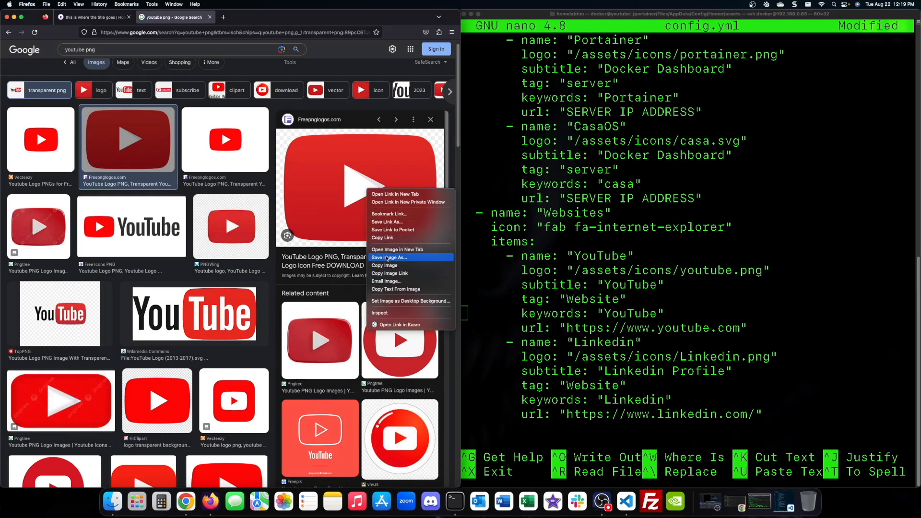
{"action": "type", "text": "linkedin png"}
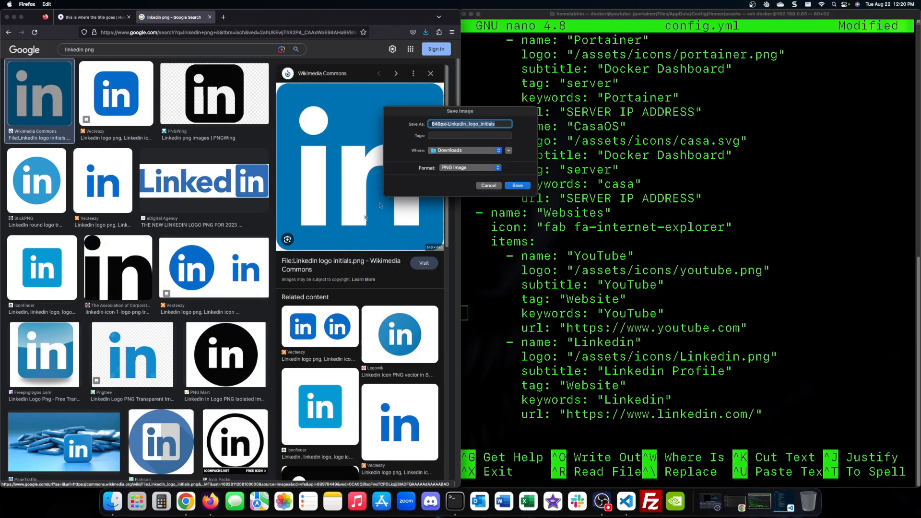
{"action": "type", "text": "Linkedin"}
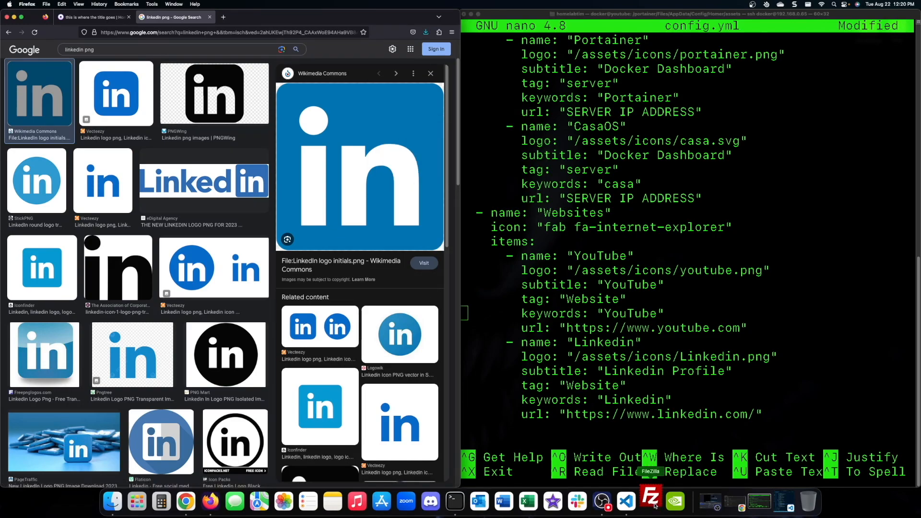
{"action": "left_click", "coordinate": [650, 501]}
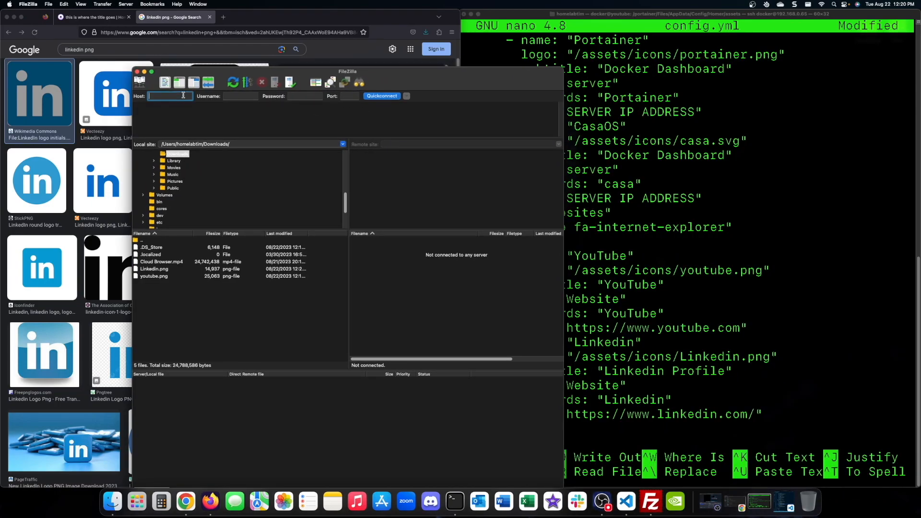
- Quickconnect to 192.168.0.65 on port 22 over SFTP and accept the host key
{"action": "type", "text": "192.168.0.65"}
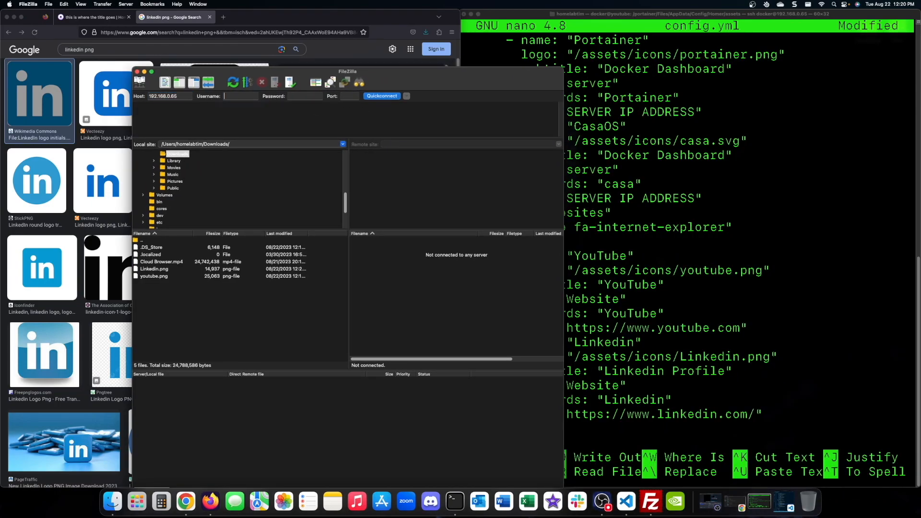
{"action": "type", "text": "22"}
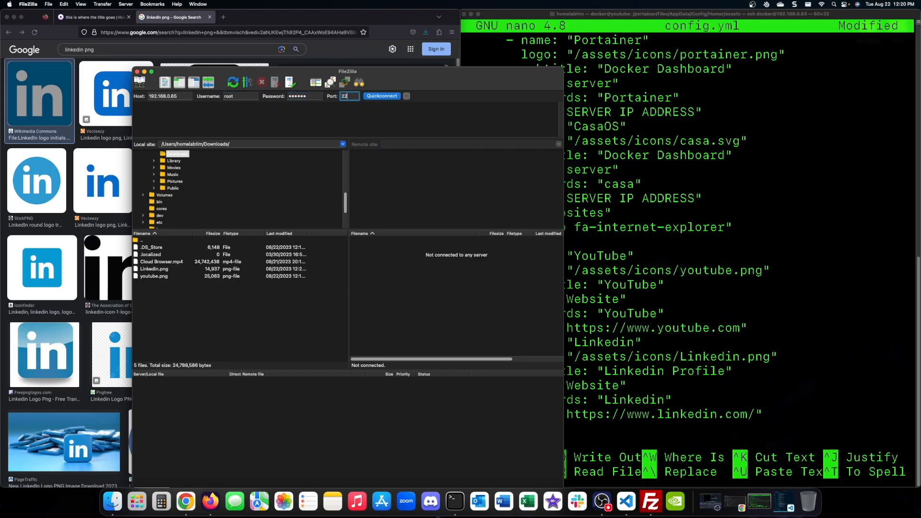
{"action": "left_click", "coordinate": [381, 96]}
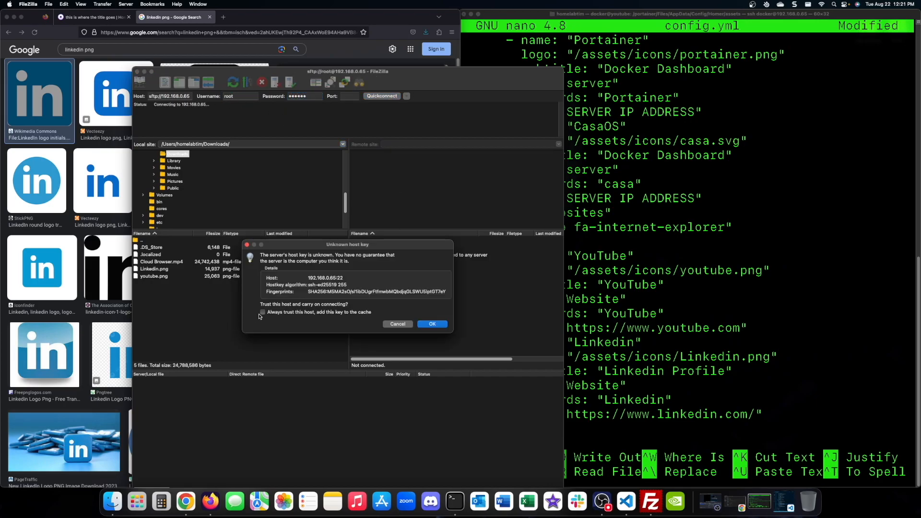
{"action": "left_click", "coordinate": [431, 323]}
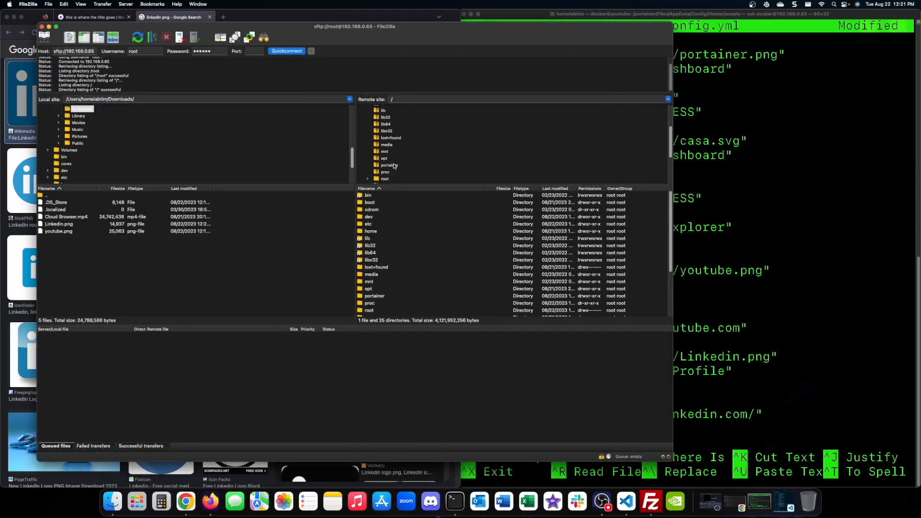
- Browse portainer > AppData down to the Homer assets icons folder
{"action": "double_click", "coordinate": [388, 165]}
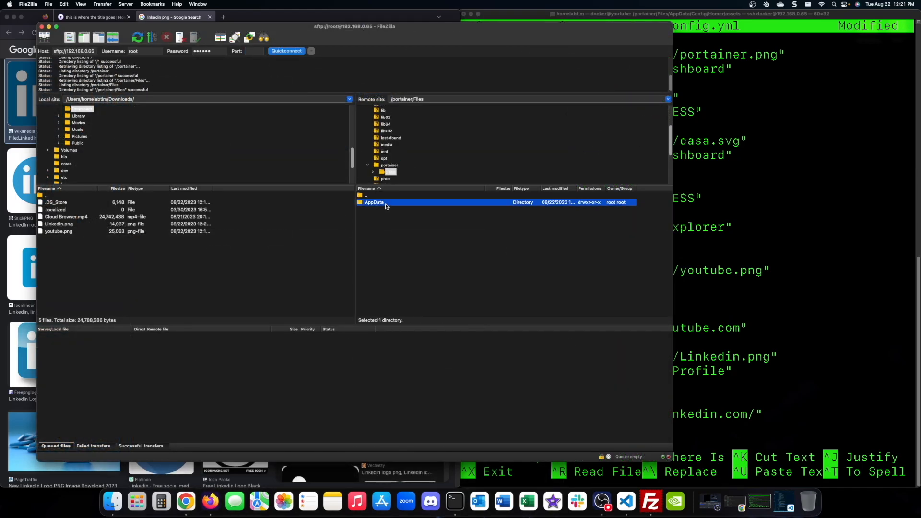
{"action": "double_click", "coordinate": [373, 203]}
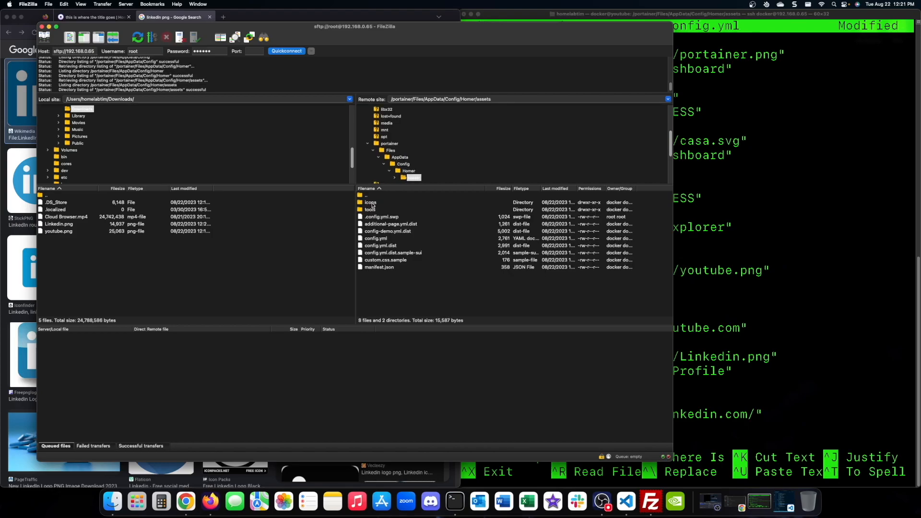
{"action": "left_click", "coordinate": [370, 202]}
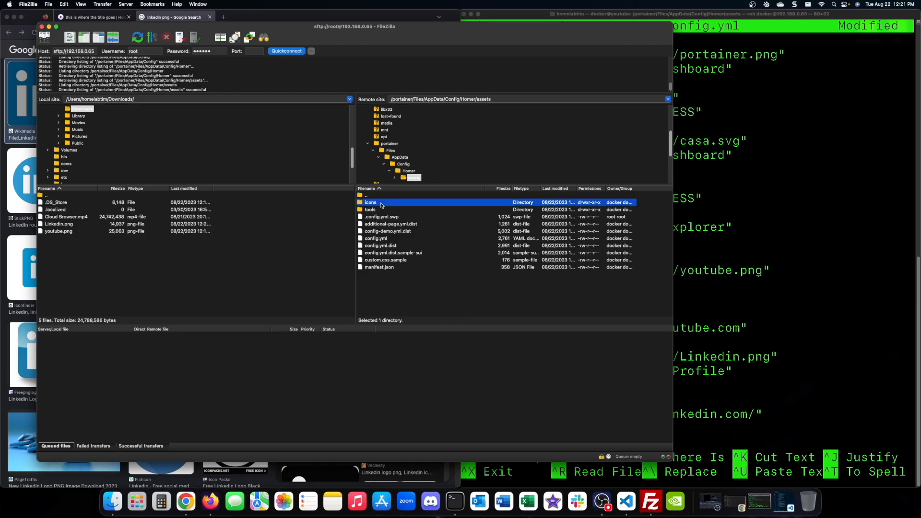
{"action": "double_click", "coordinate": [371, 202]}
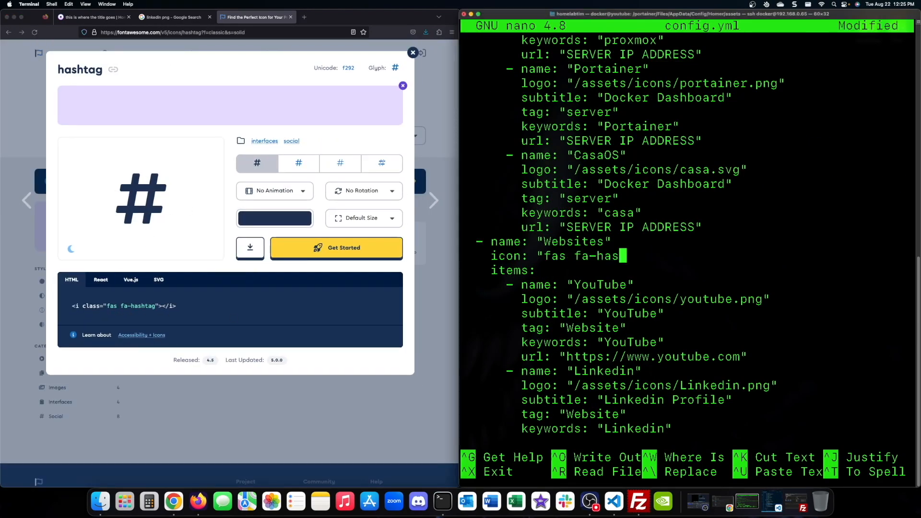
- Save config.yml with the Websites icon set to fas fa-hashtag
{"action": "key", "text": "ctrl+o"}
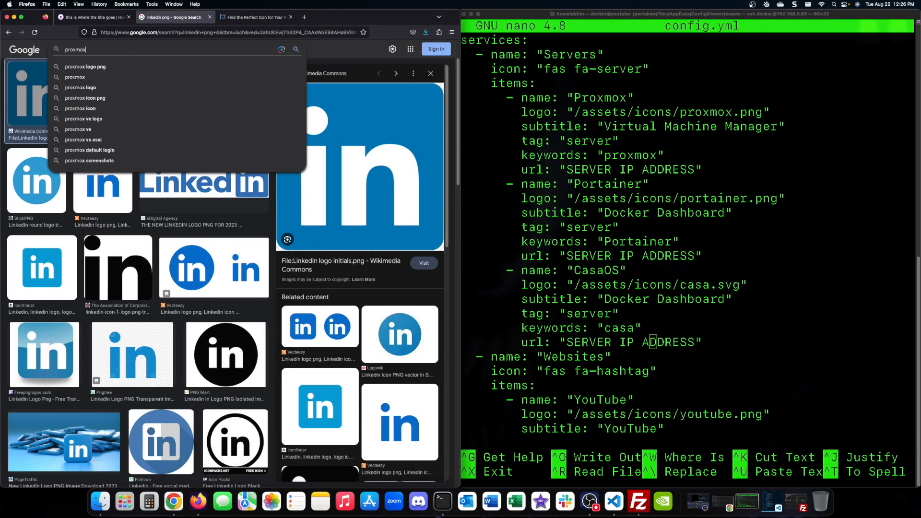
{"action": "type", "text": "portainer op"}
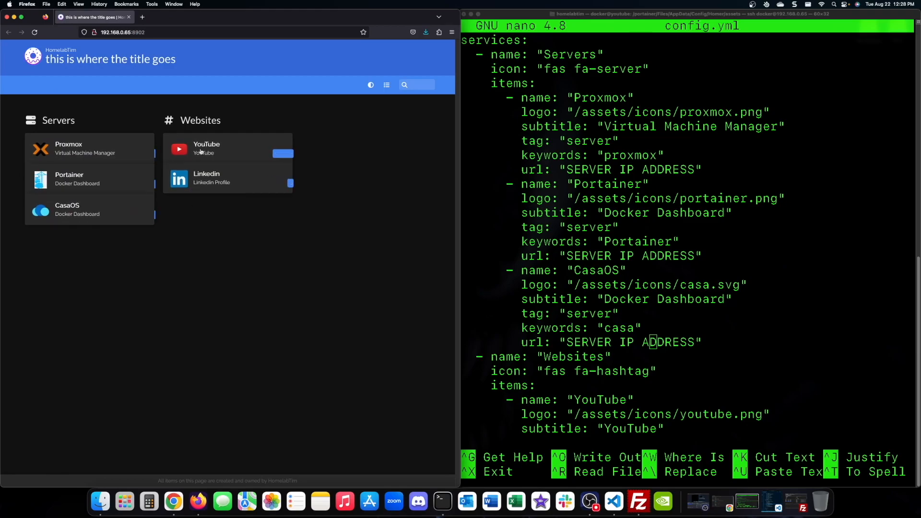
{"action": "left_click", "coordinate": [206, 148]}
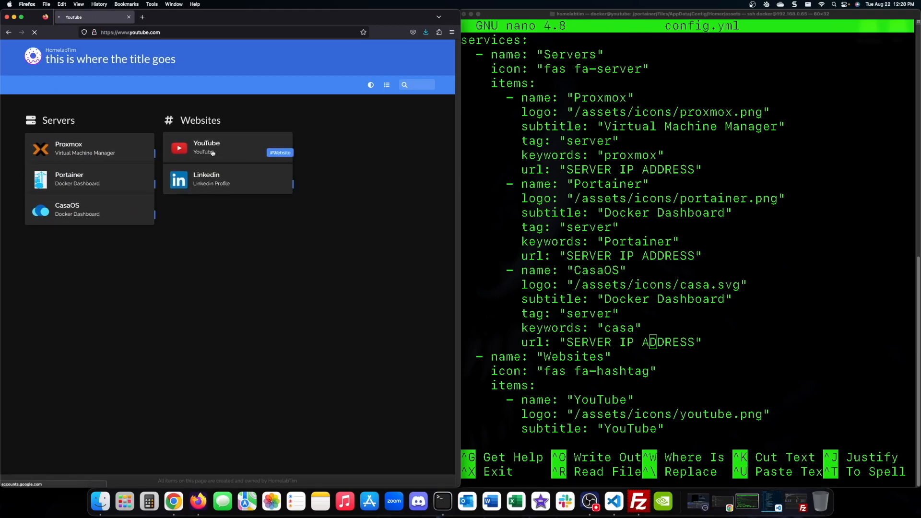
{"action": "left_click", "coordinate": [207, 147]}
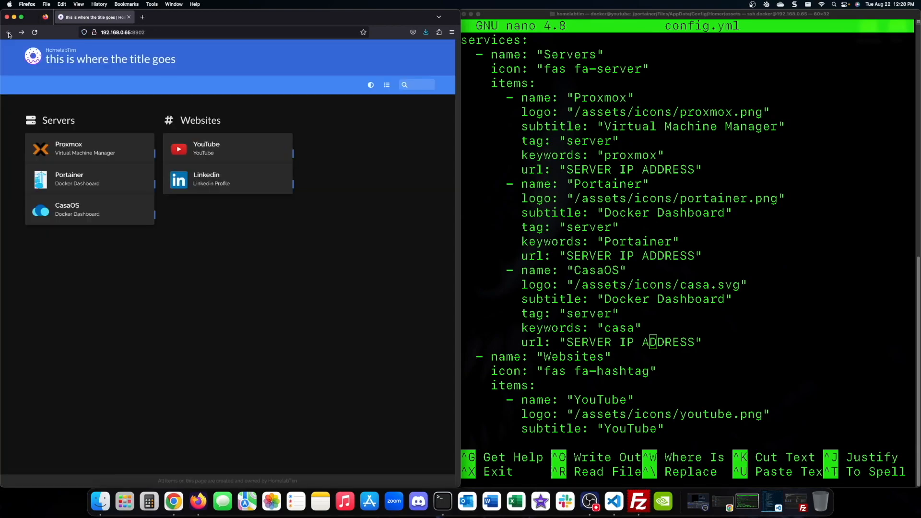
{"action": "mouse_move", "coordinate": [214, 238]}
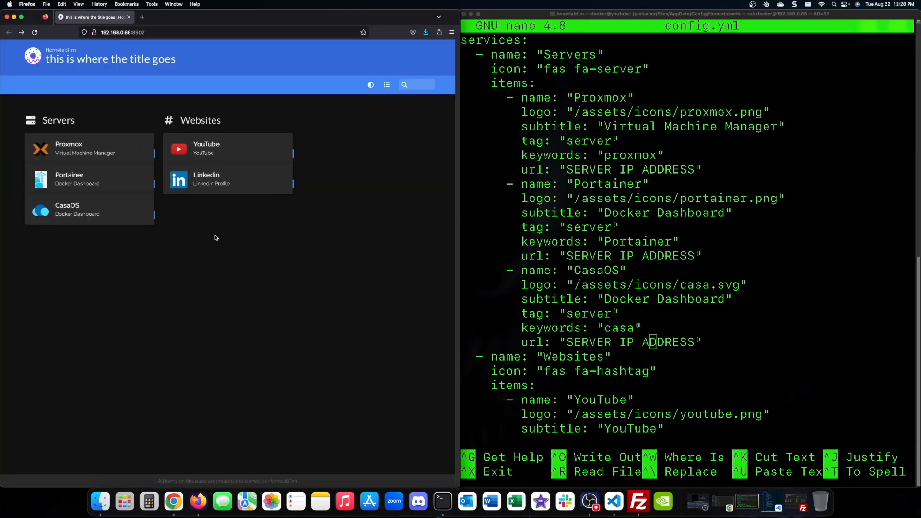